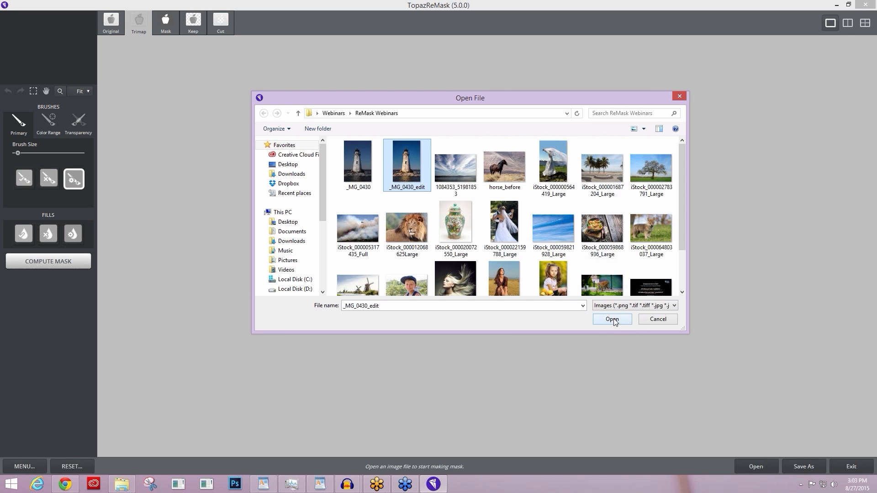
- Load the lighthouse photo _MG_0430_edit onto the canvas for masking
click(611, 319)
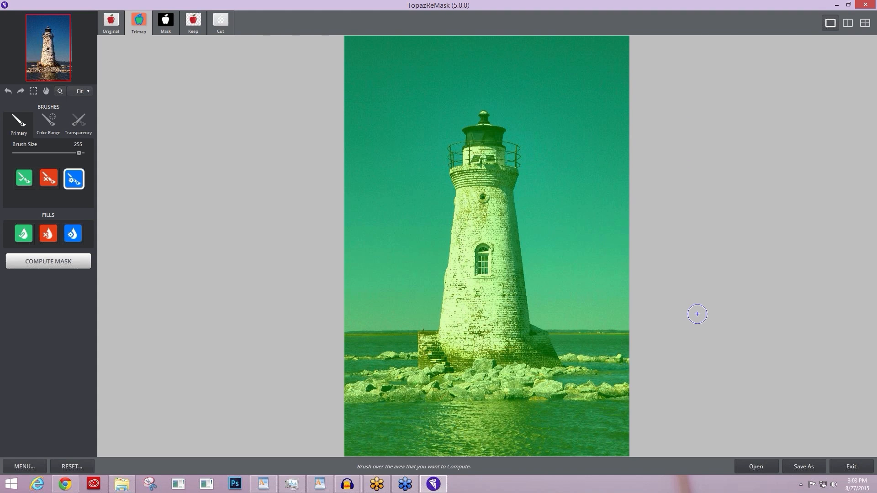
mouse_move(587, 319)
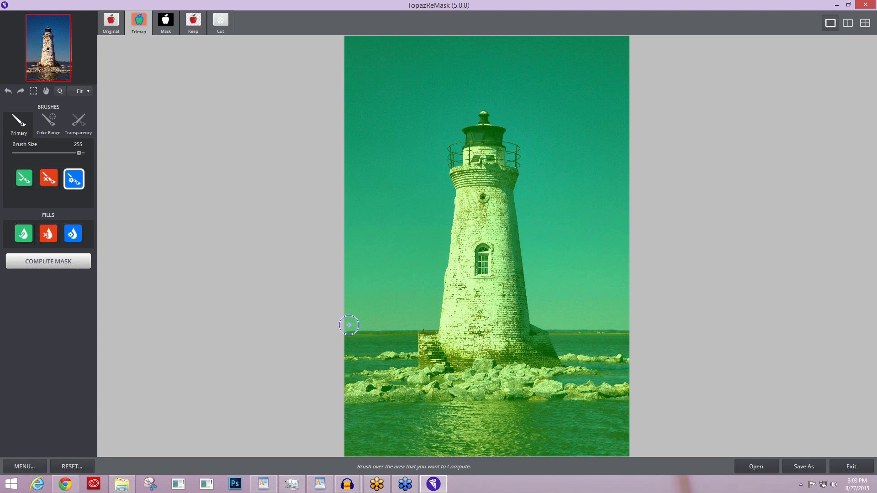
- With a 180 Compute brush, band the left horizon and up the lighthouse's left edge
drag(80, 153, 67, 153)
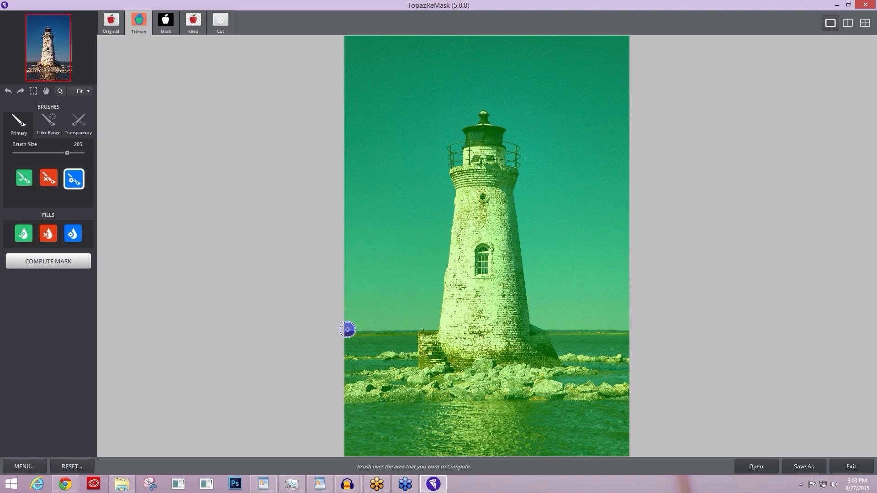
drag(347, 329, 408, 329)
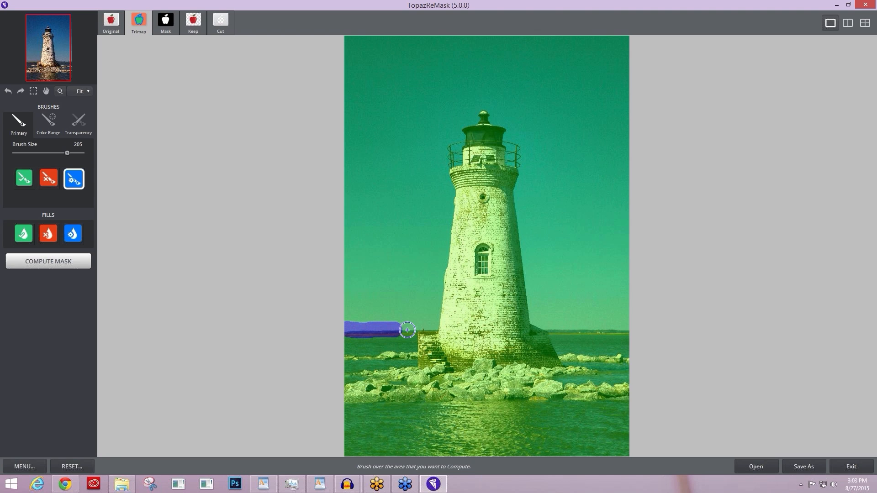
drag(407, 330, 441, 313)
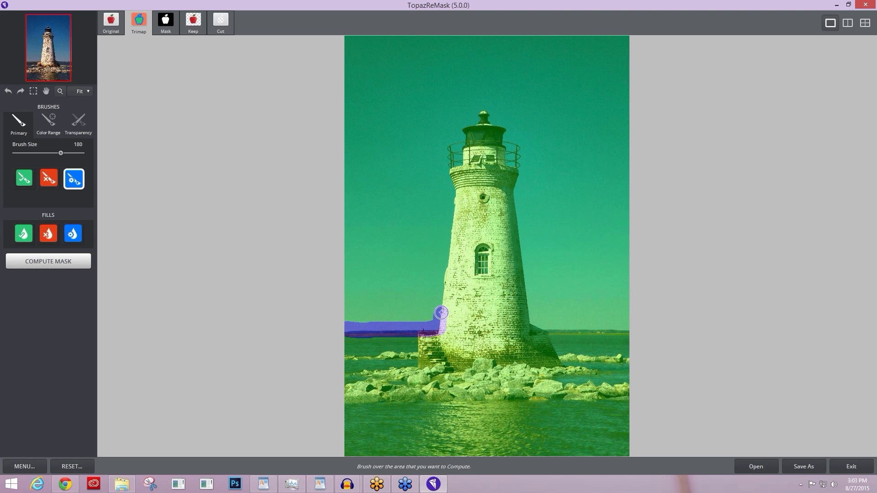
drag(440, 313, 446, 276)
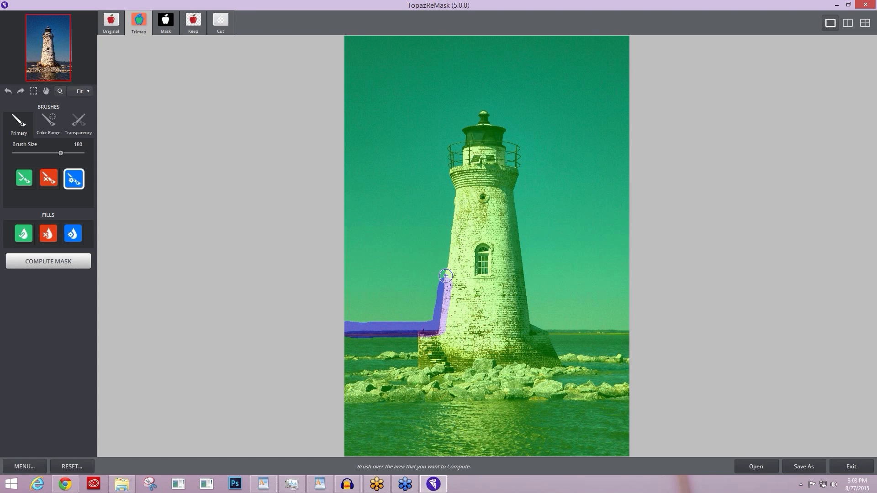
drag(446, 276, 455, 216)
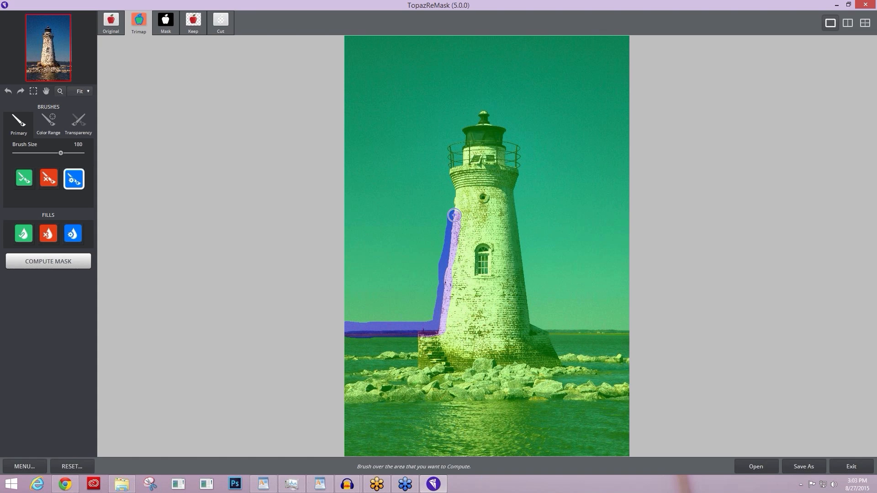
drag(454, 216, 451, 166)
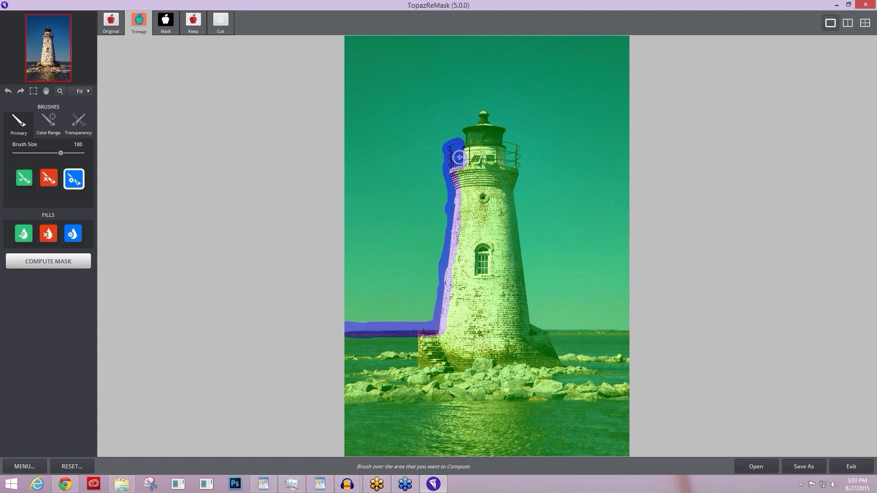
- Continue the compute band over the lantern, down the right edge and along the right horizon
drag(459, 156, 460, 126)
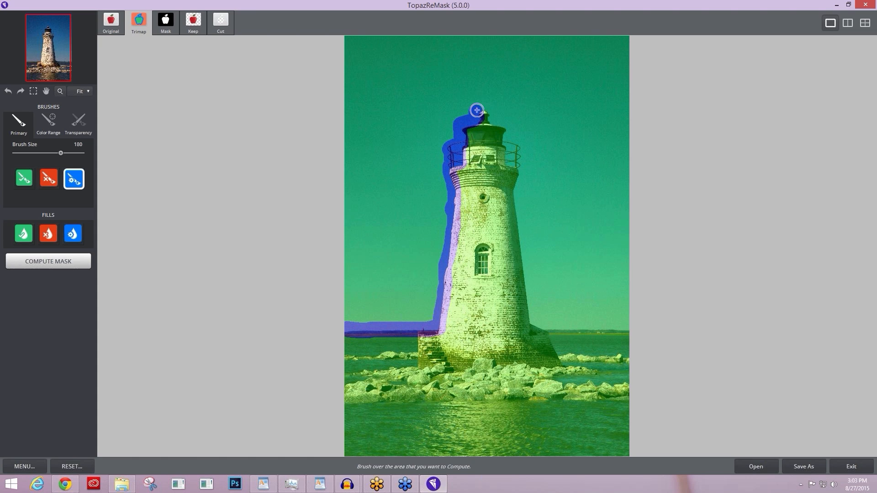
drag(477, 110, 495, 122)
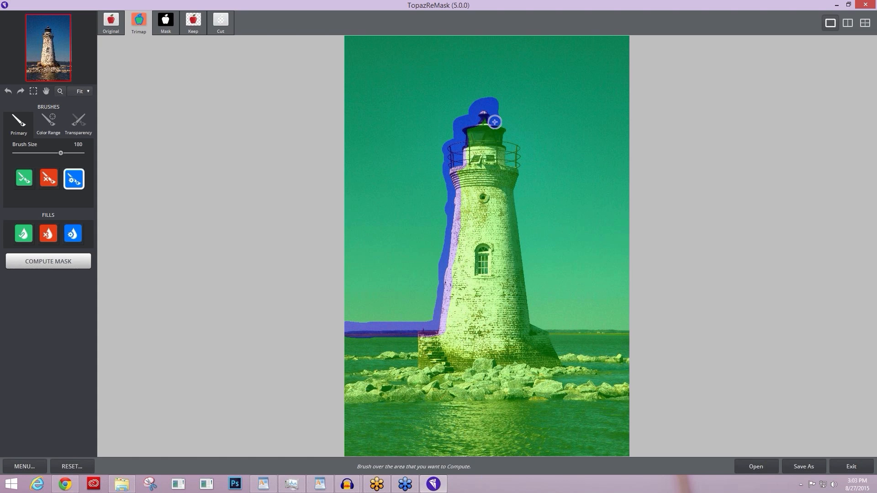
drag(494, 121, 512, 146)
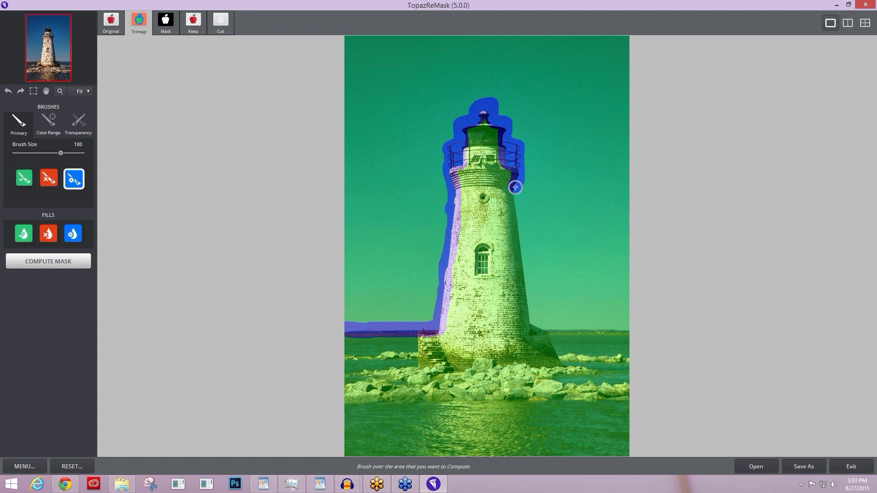
drag(515, 187, 520, 250)
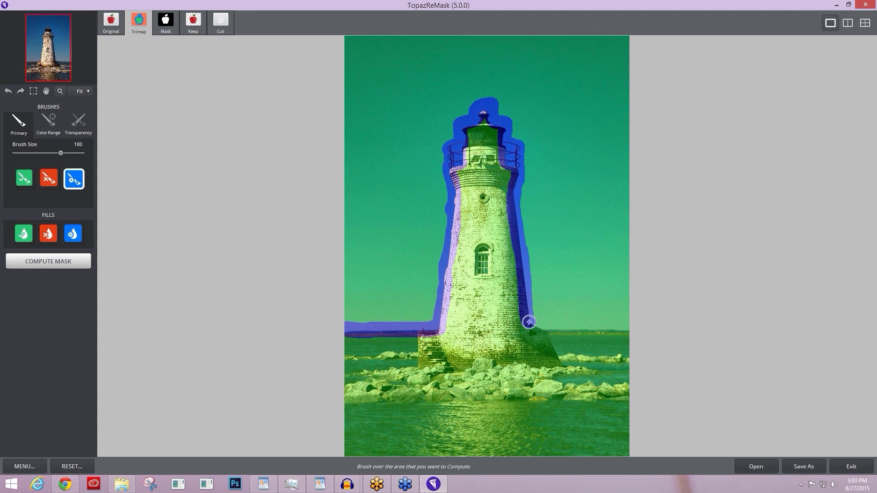
drag(528, 322, 633, 331)
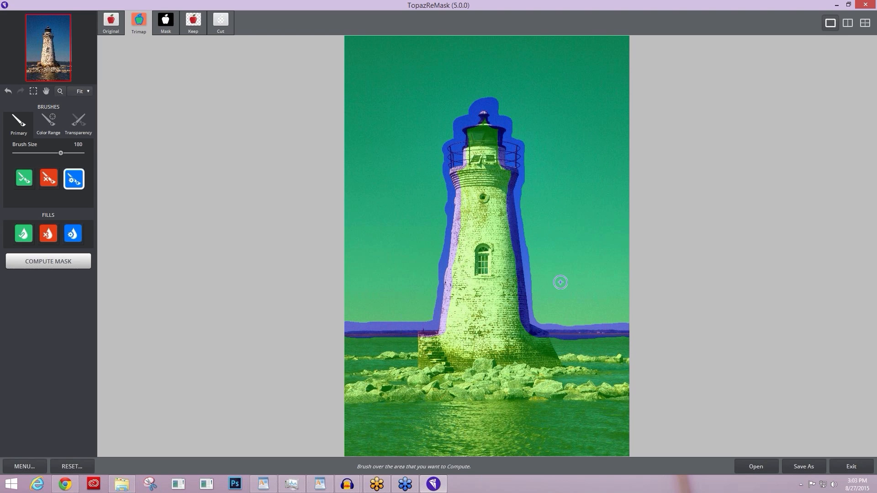
mouse_move(492, 198)
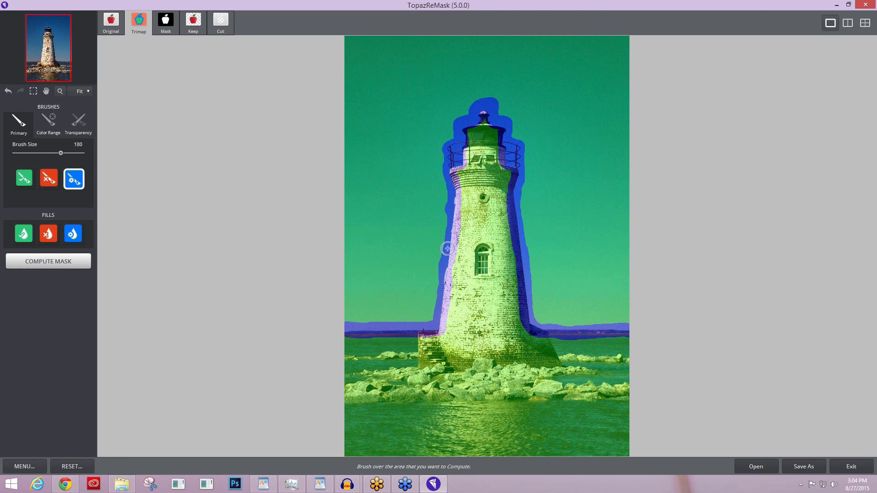
mouse_move(453, 174)
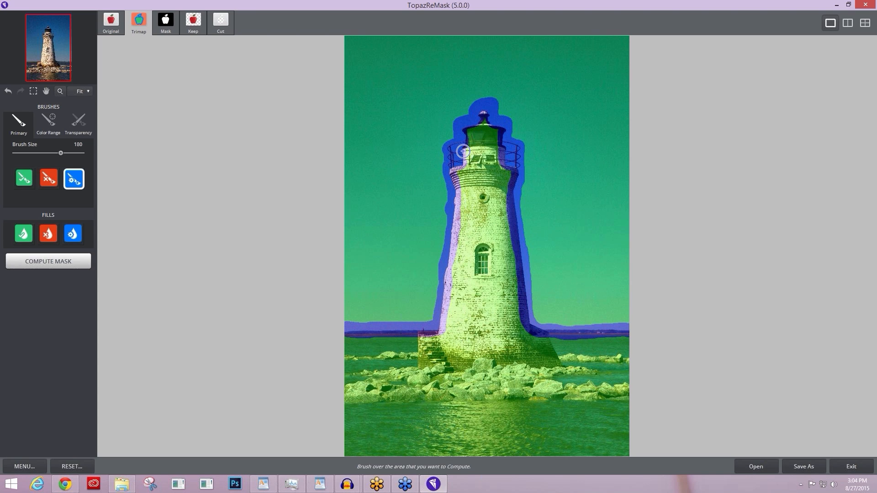
mouse_move(486, 151)
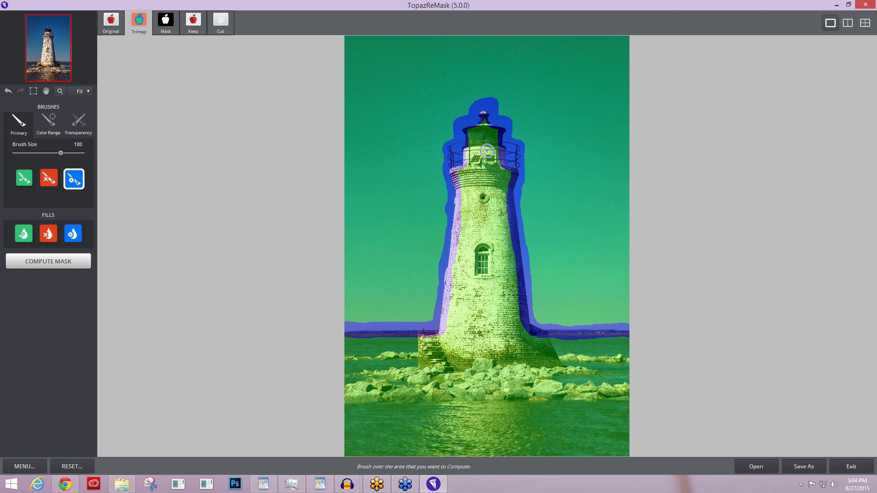
mouse_move(495, 163)
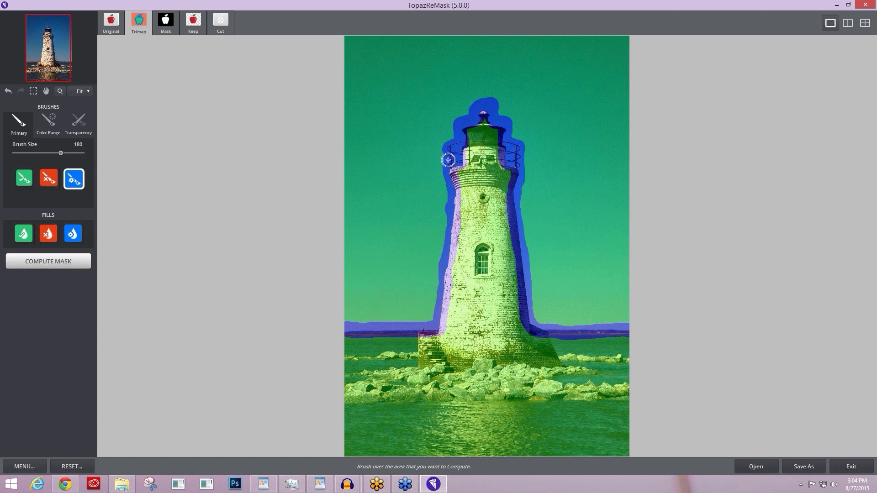
mouse_move(454, 160)
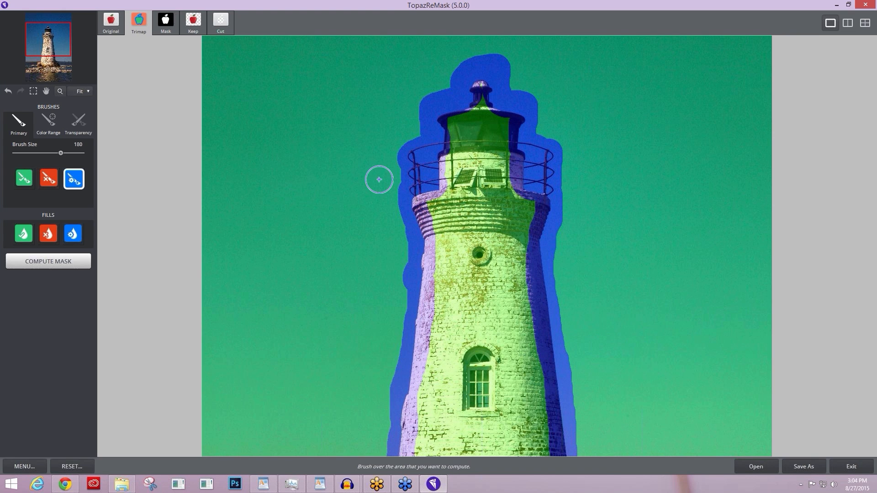
mouse_move(425, 148)
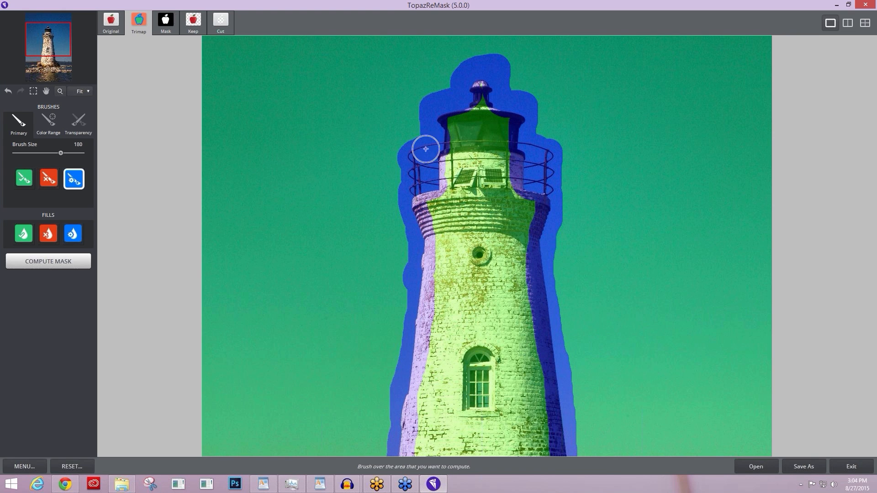
mouse_move(530, 171)
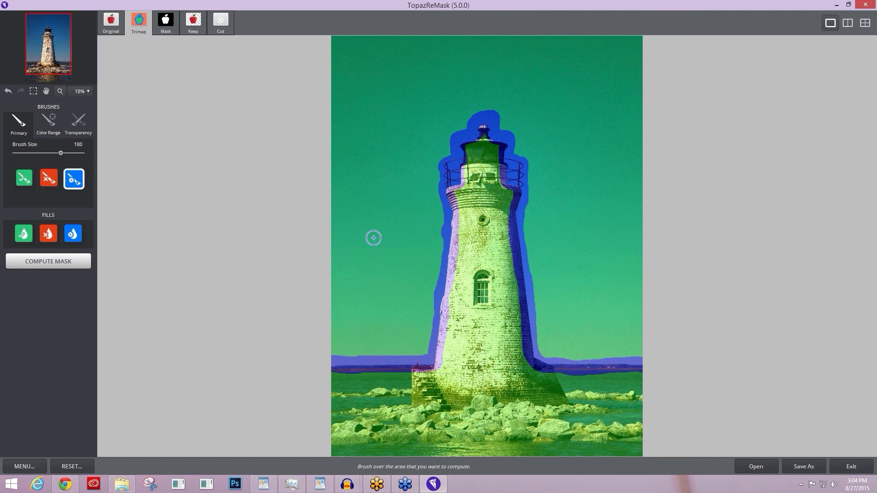
mouse_move(332, 245)
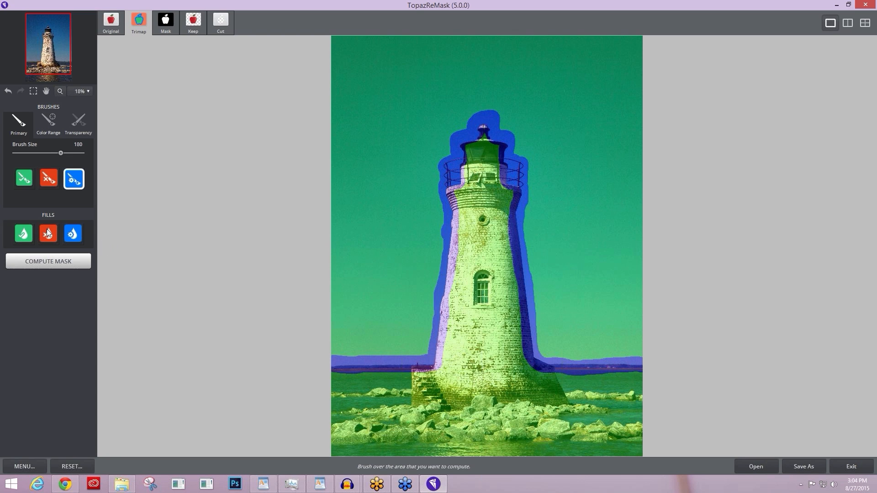
- Fill the whole sky with the red Cut colour to mark it for removal
click(48, 233)
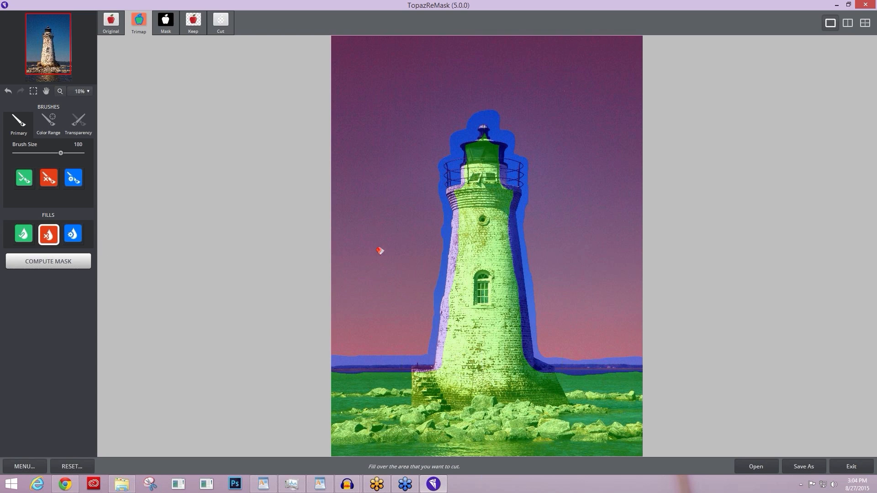
mouse_move(372, 235)
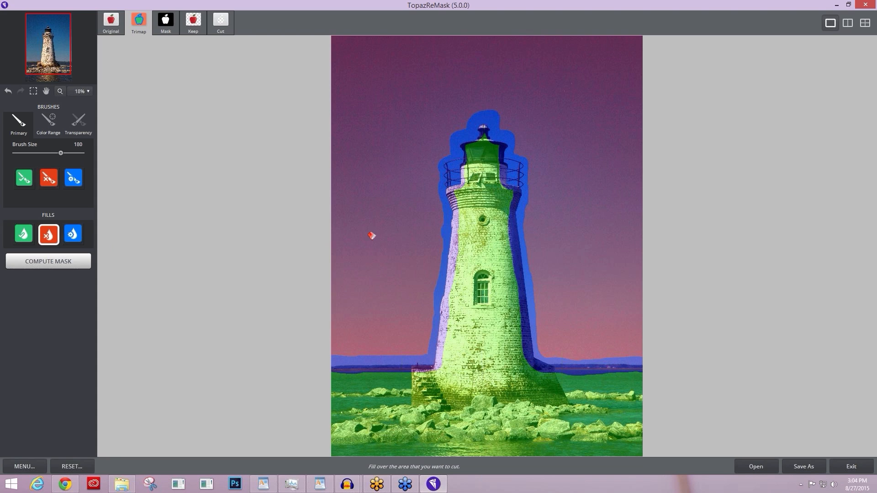
mouse_move(568, 282)
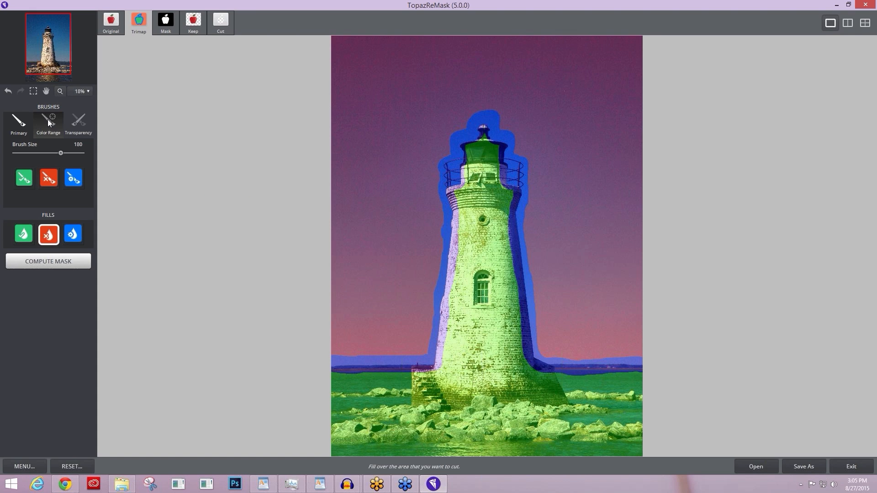
- Switch to the Color Range brush with its red background (cut) picker active
click(49, 121)
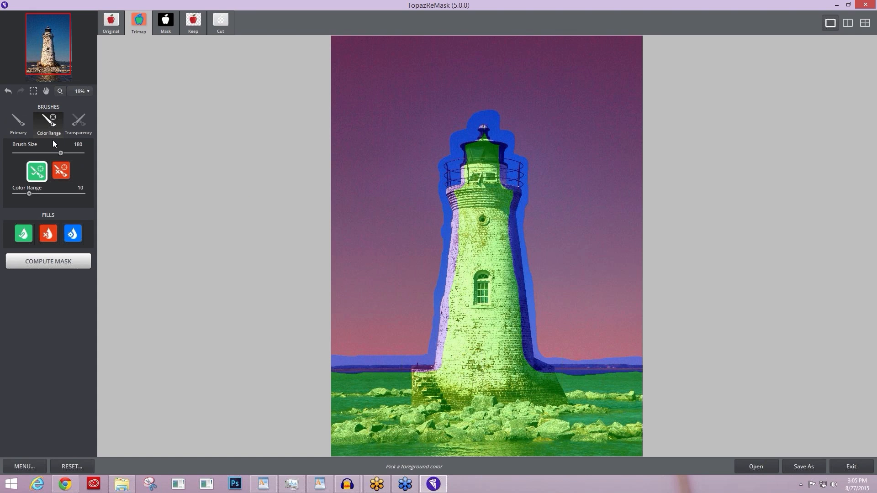
mouse_move(373, 234)
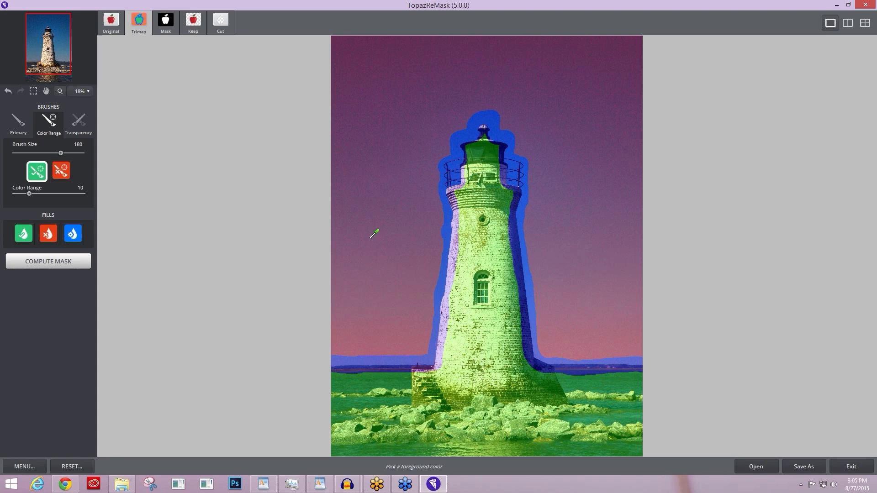
mouse_move(177, 211)
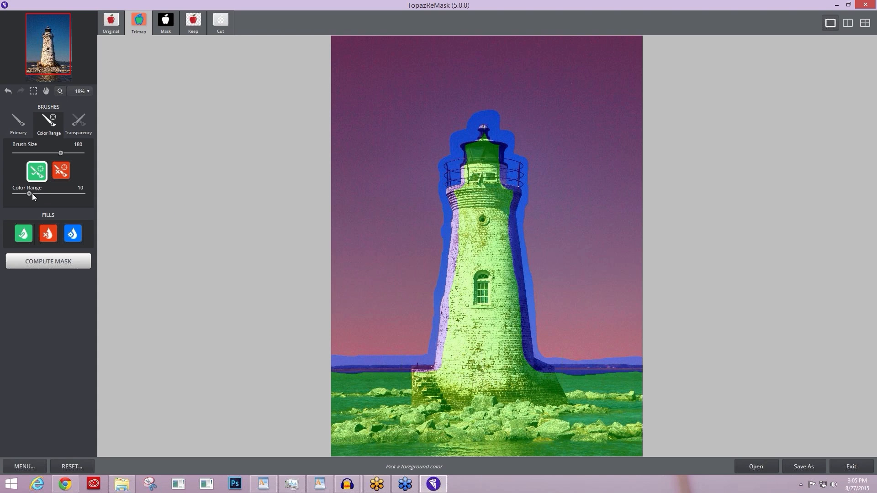
mouse_move(81, 193)
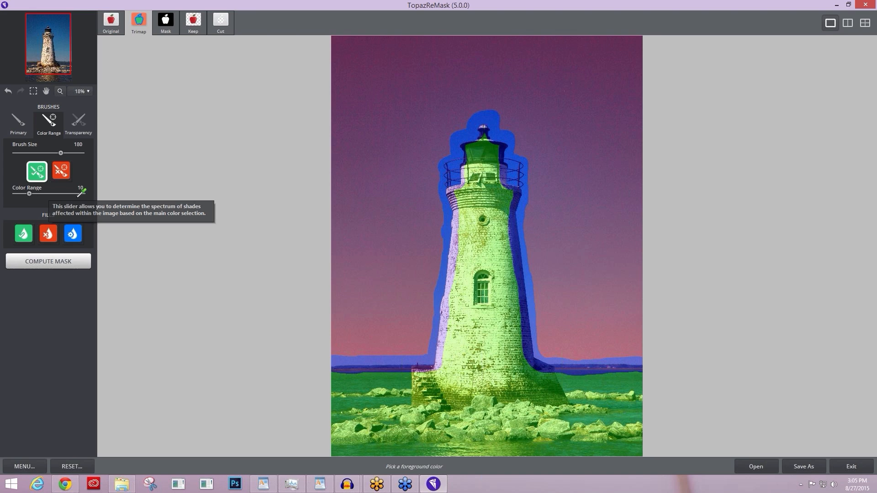
mouse_move(426, 247)
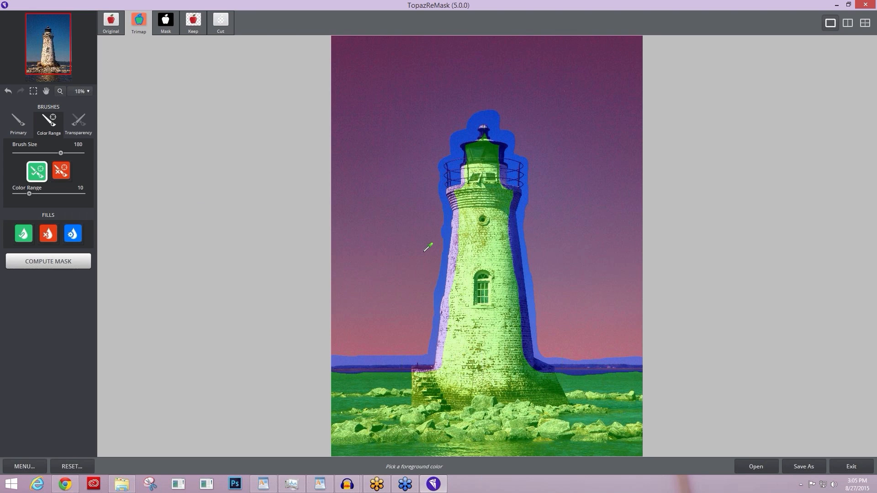
mouse_move(161, 195)
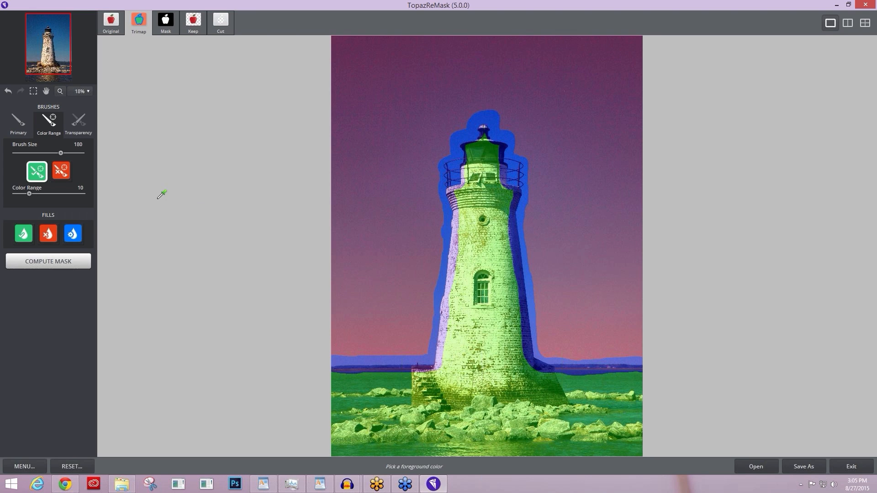
click(61, 171)
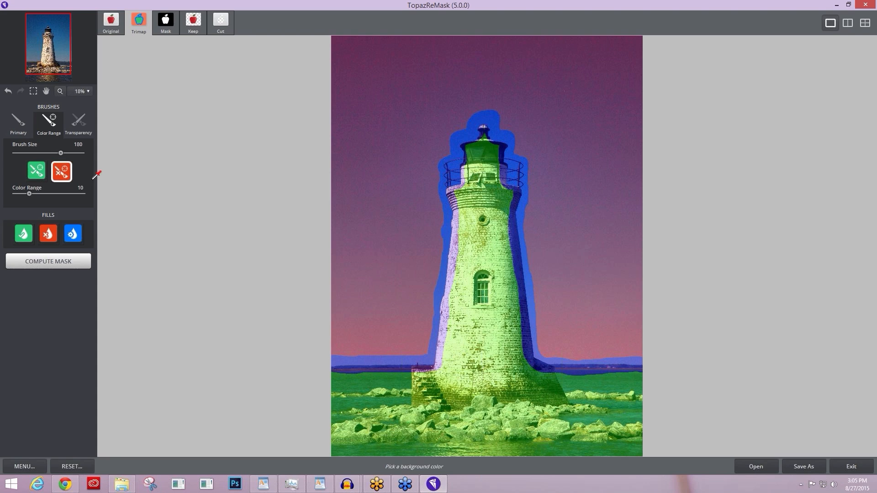
mouse_move(229, 213)
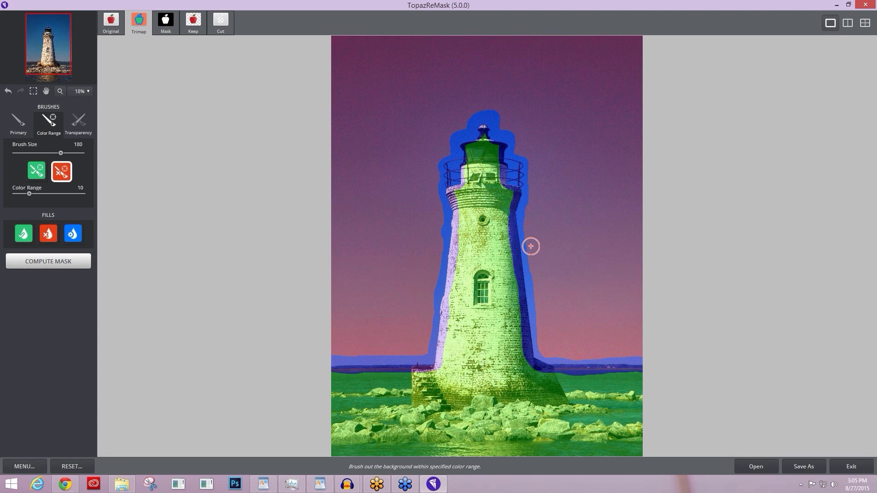
- Enlarge the brush to 255 and sample the sky colour beside the lantern
drag(60, 152, 66, 153)
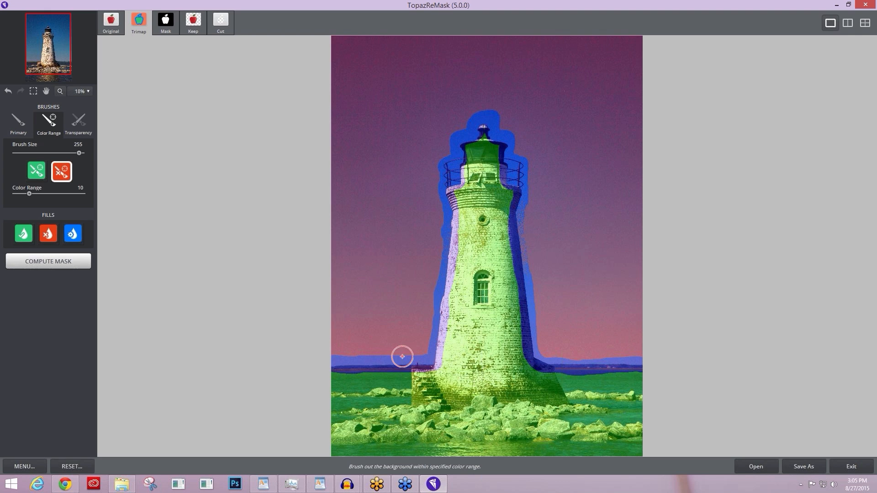
mouse_move(505, 113)
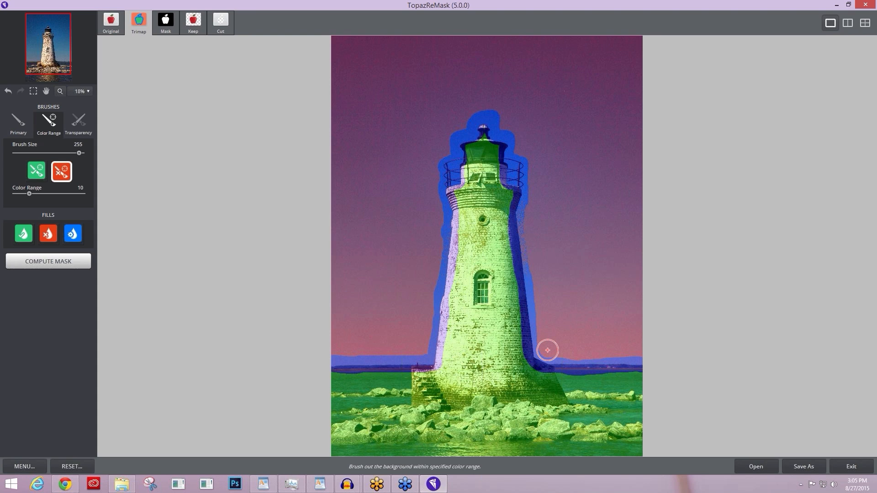
mouse_move(539, 312)
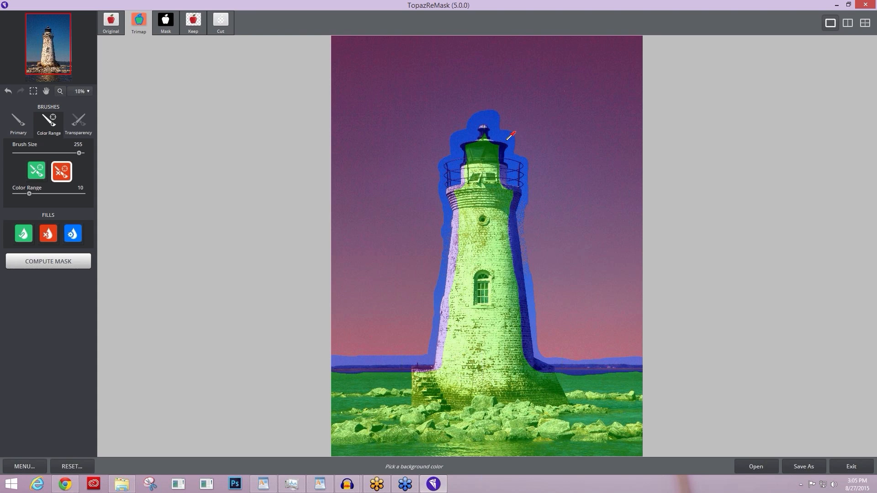
click(514, 171)
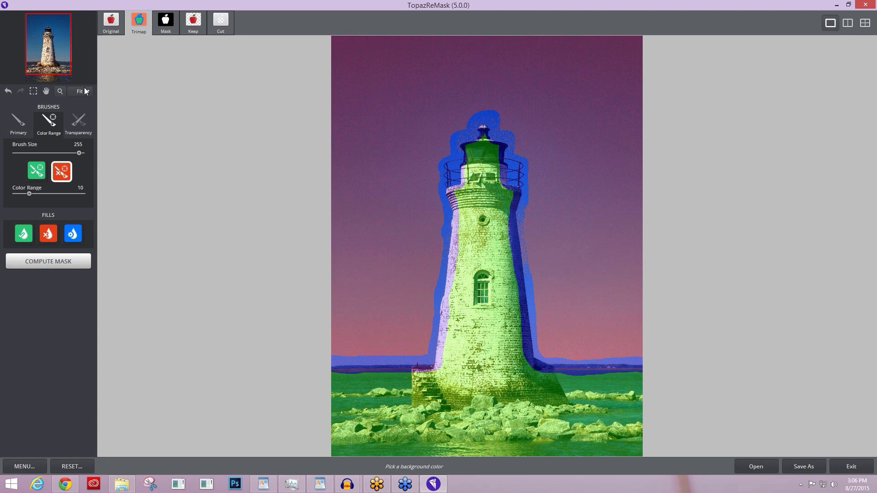
- Zoom to 50% and view the original unmasked photo for comparison
click(81, 91)
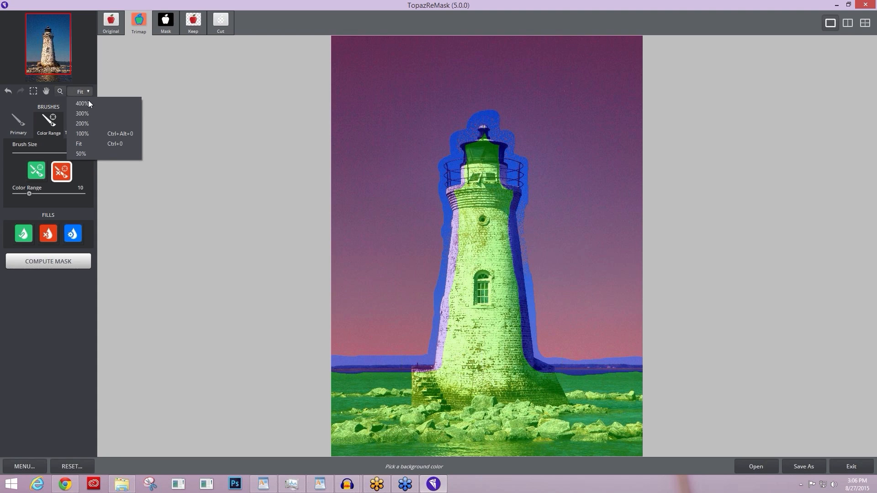
mouse_move(80, 146)
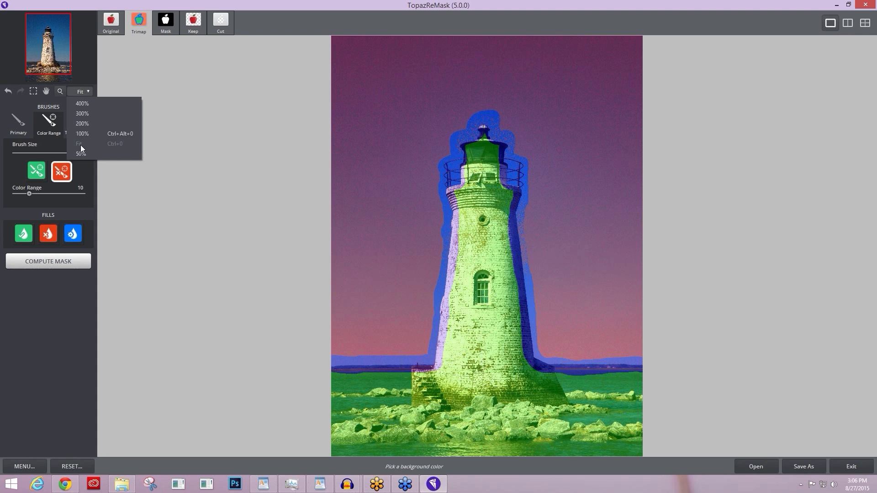
click(81, 154)
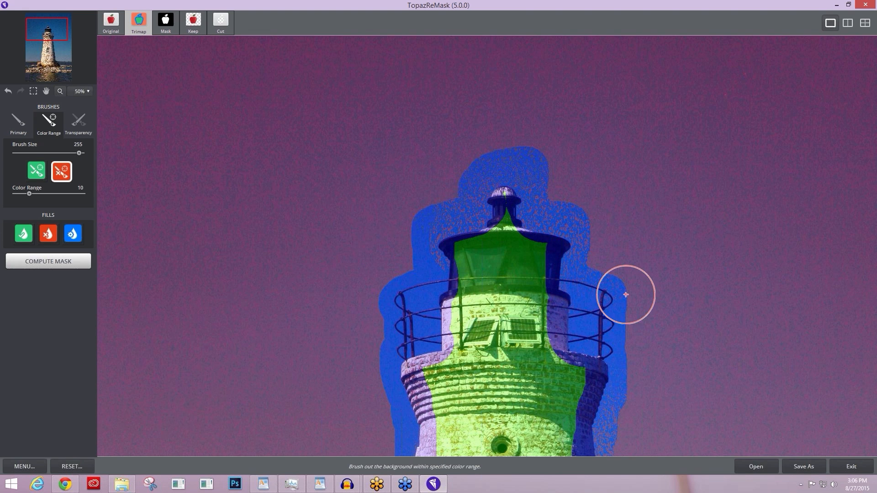
mouse_move(726, 129)
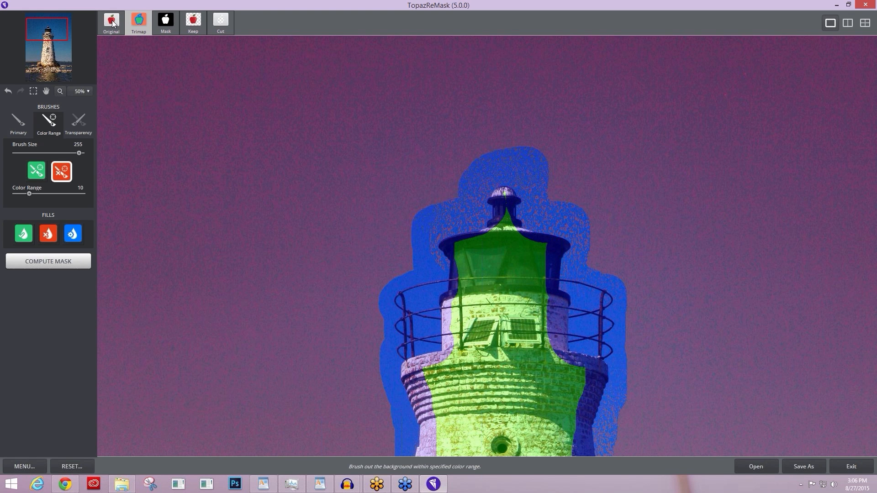
click(111, 22)
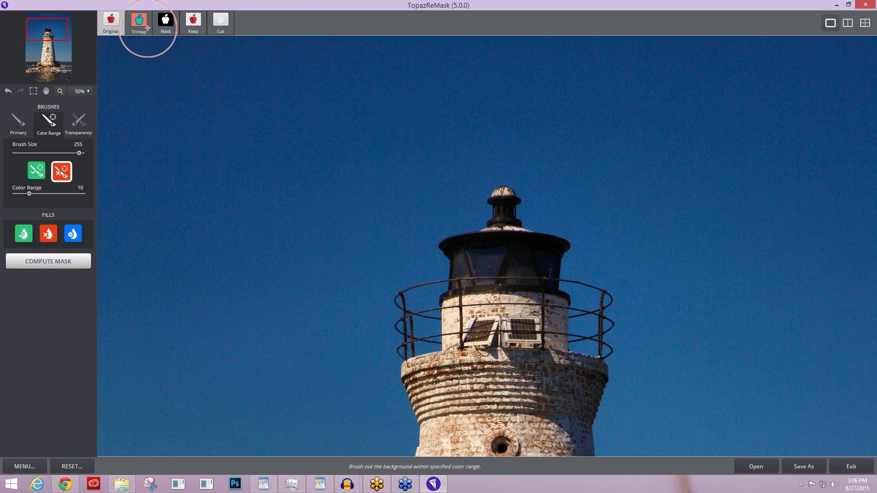
- Back in Trimap with Color Range 35, erase the blue band on both sides of the lantern
click(138, 22)
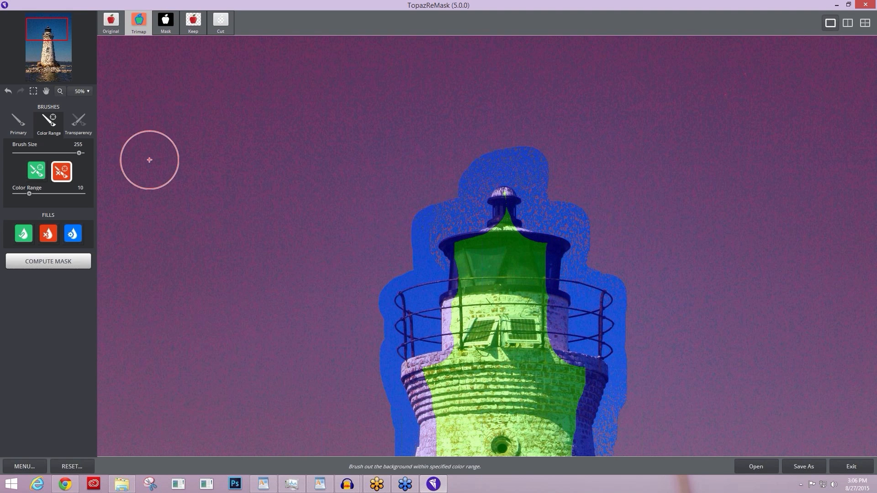
drag(29, 194, 62, 193)
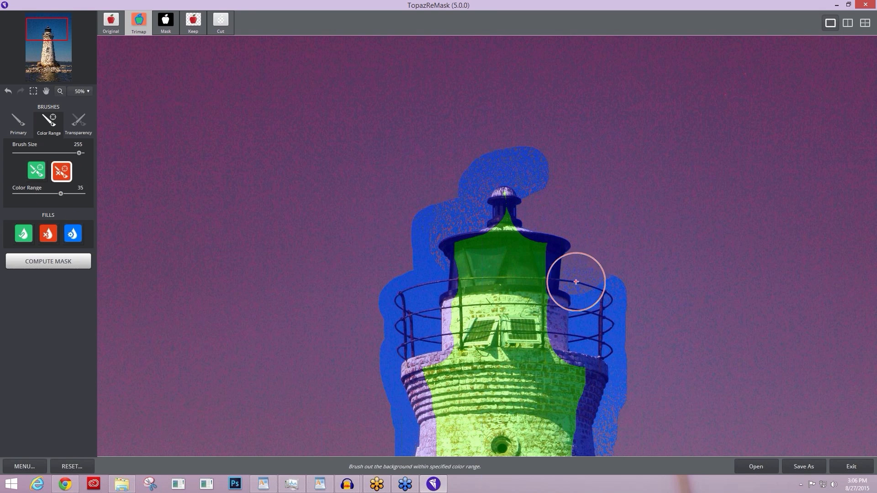
drag(576, 282, 469, 249)
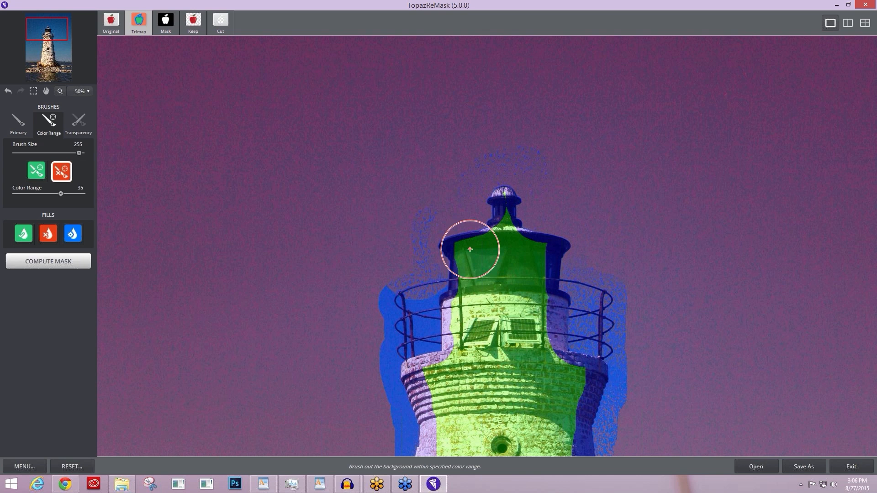
drag(469, 249, 403, 390)
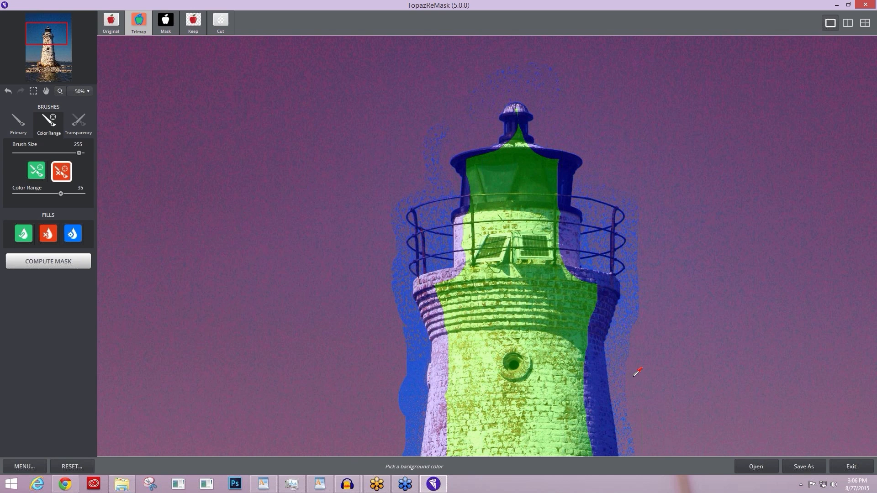
- Resample the sky and erase the blue band along both tower sides and near its base
click(429, 256)
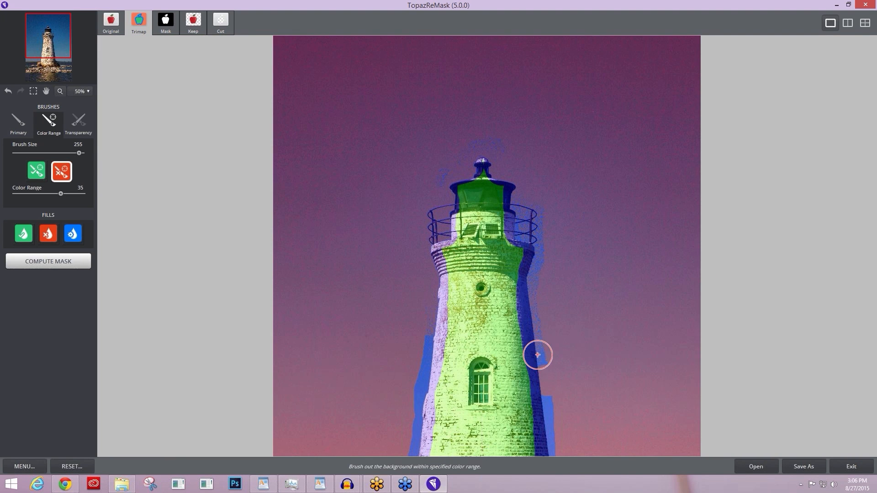
drag(537, 355, 542, 223)
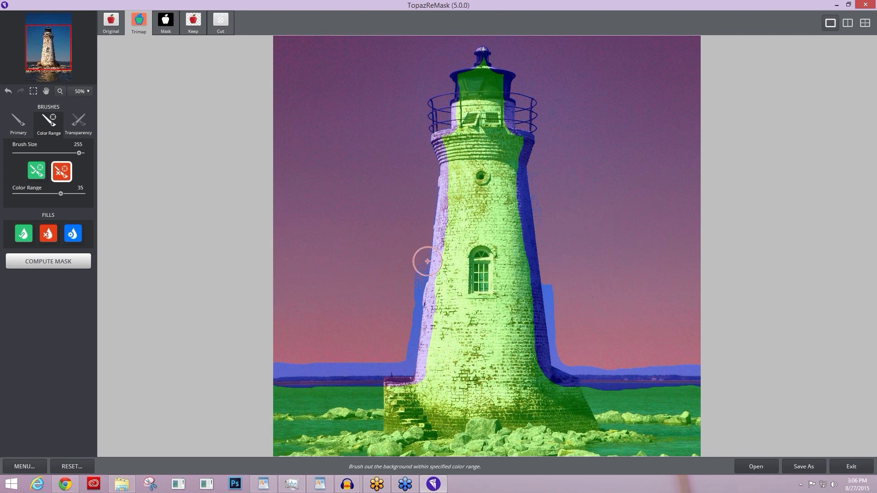
drag(427, 262, 407, 361)
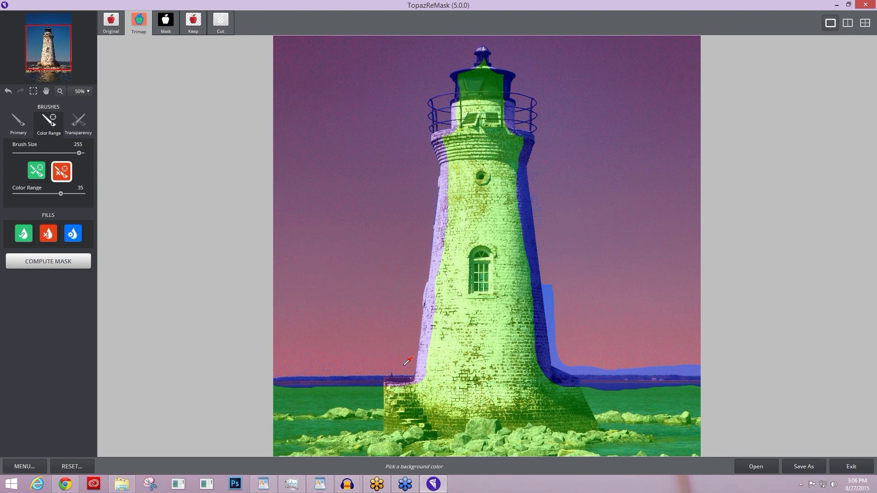
drag(545, 280, 598, 369)
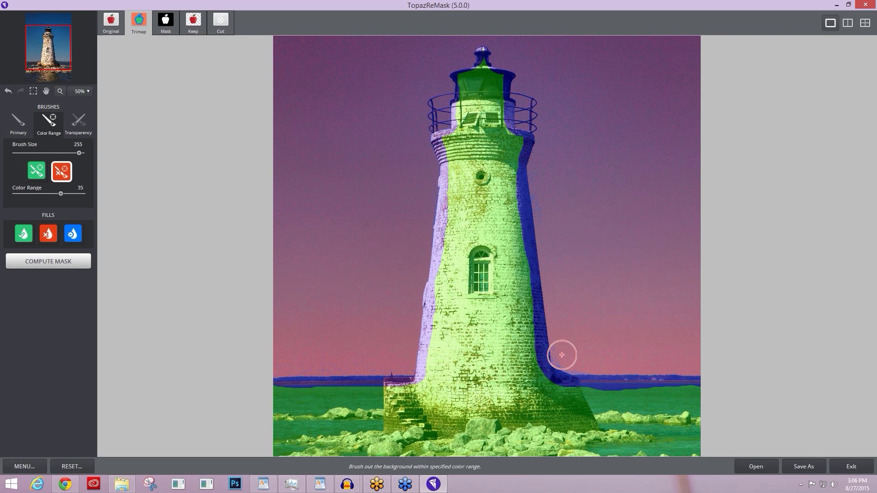
click(37, 171)
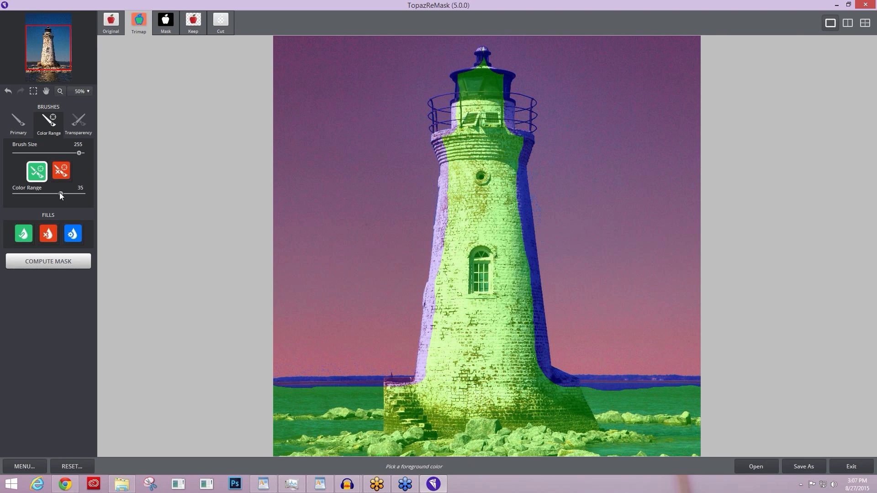
- Raise colour tolerance to 45 and mark the tower's left and right edges as foreground
drag(60, 194, 67, 193)
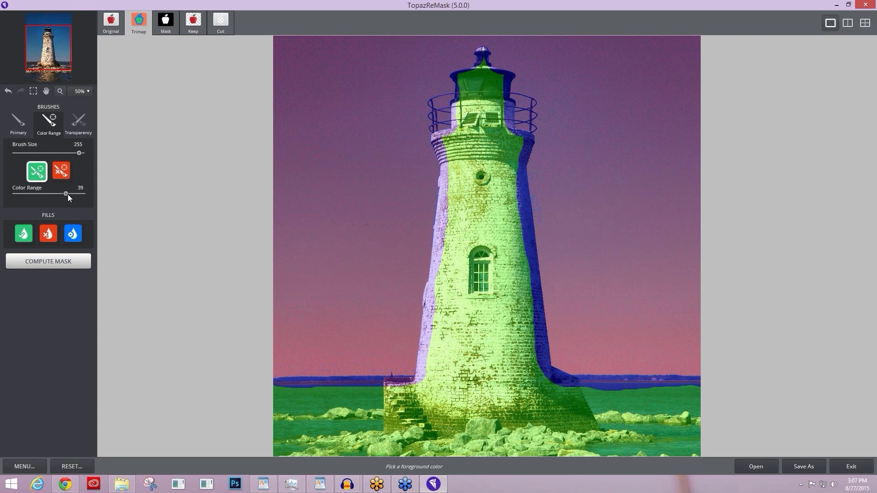
drag(66, 194, 61, 194)
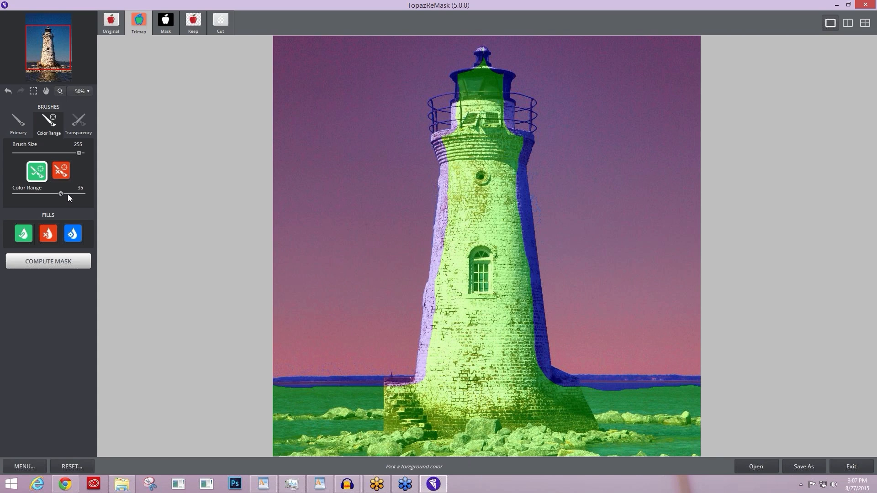
drag(62, 193, 74, 194)
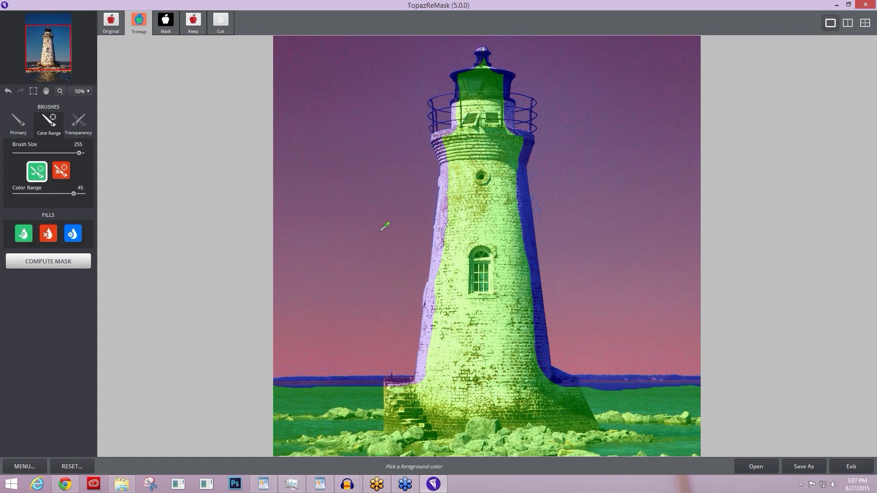
mouse_move(453, 220)
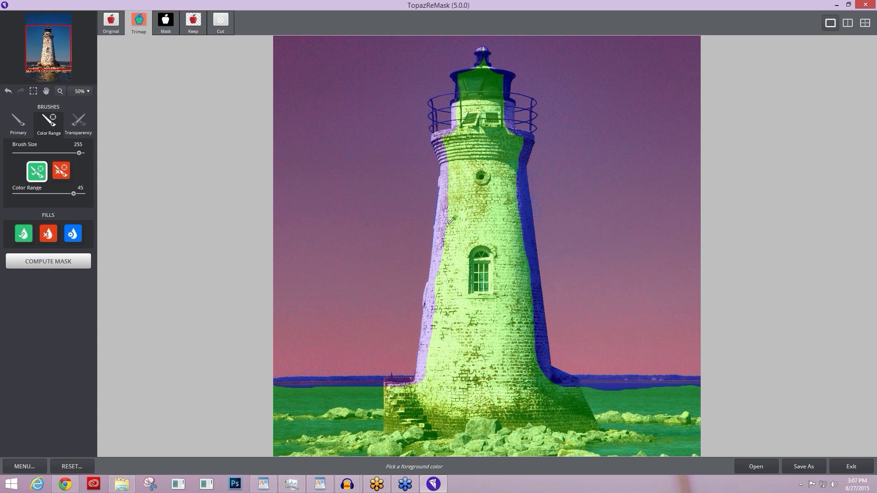
drag(448, 221, 435, 303)
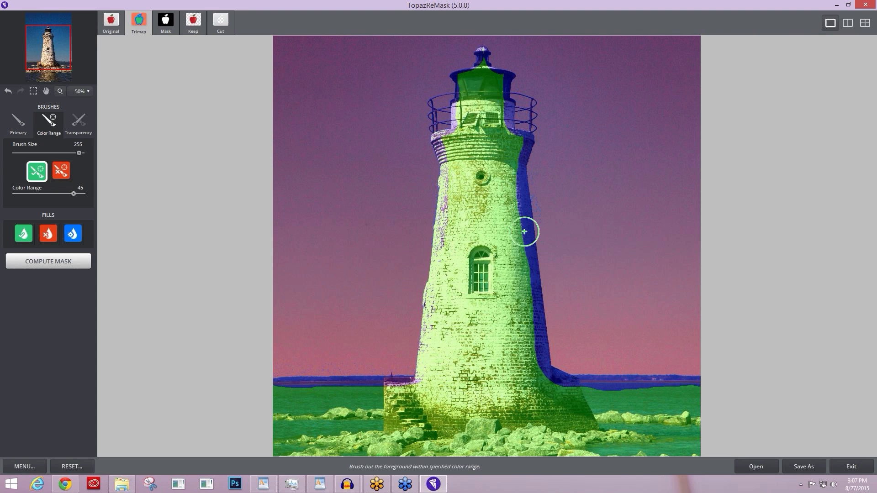
drag(524, 232, 535, 333)
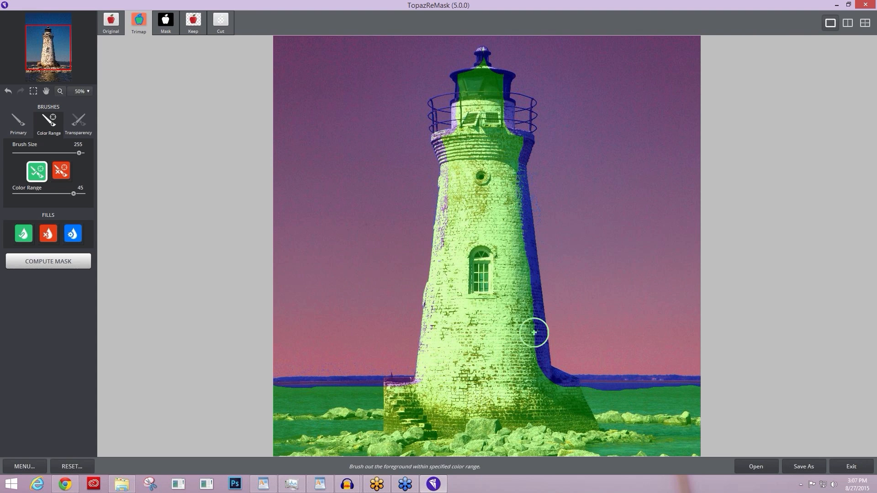
drag(535, 332, 530, 272)
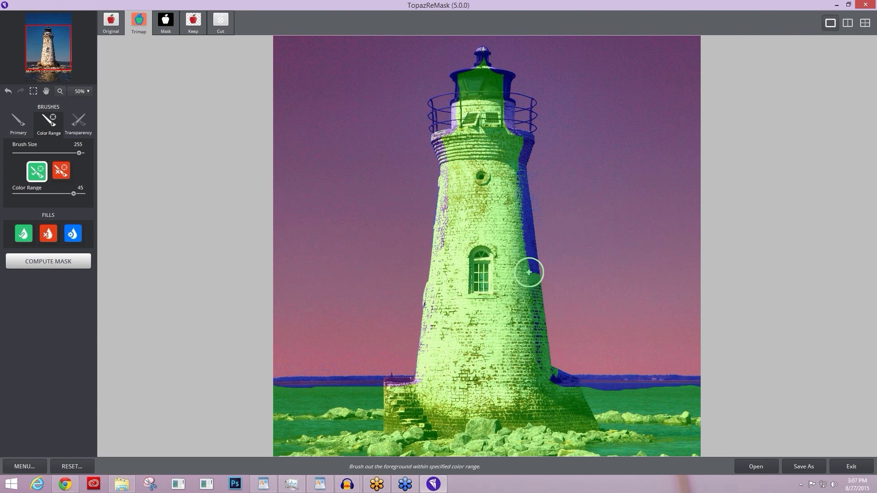
- Mark the window edge, lantern top, tower refinements and horizon band as kept foreground
drag(529, 272, 433, 115)
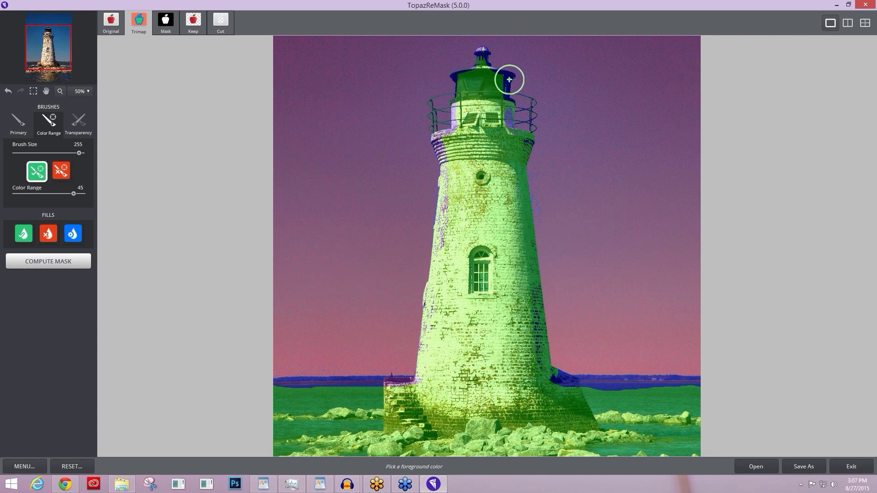
drag(508, 79, 437, 126)
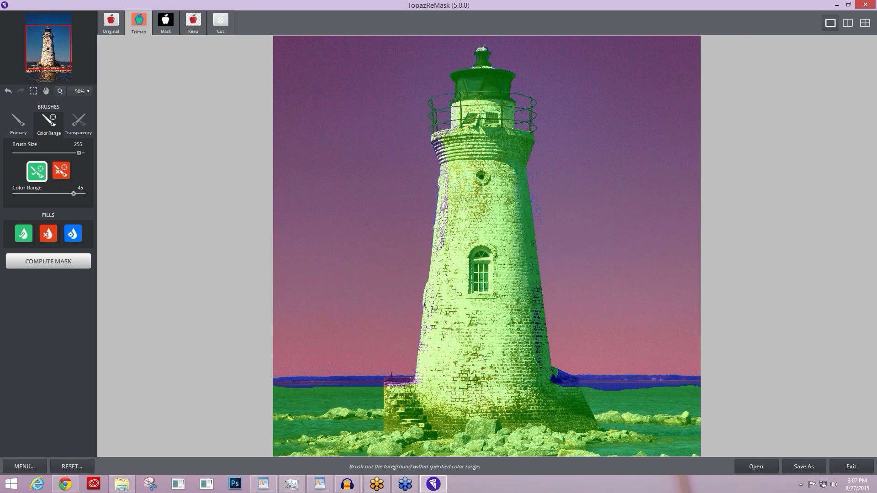
drag(445, 163, 470, 179)
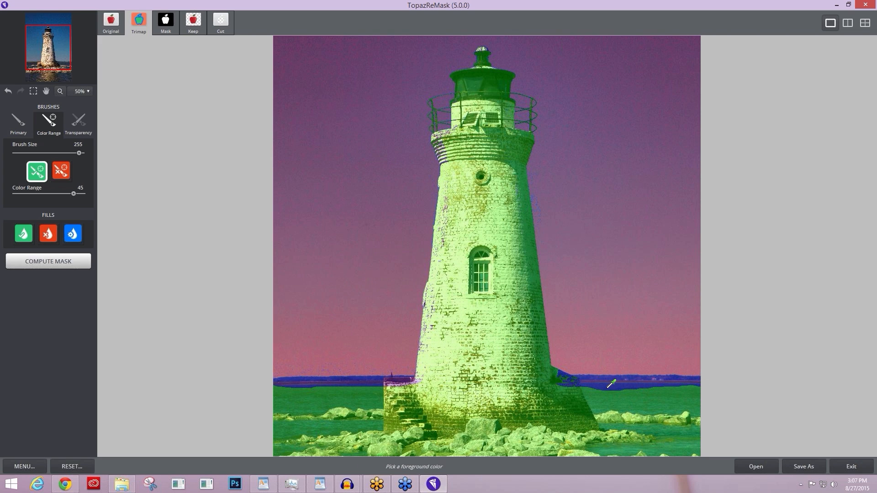
drag(610, 384, 509, 378)
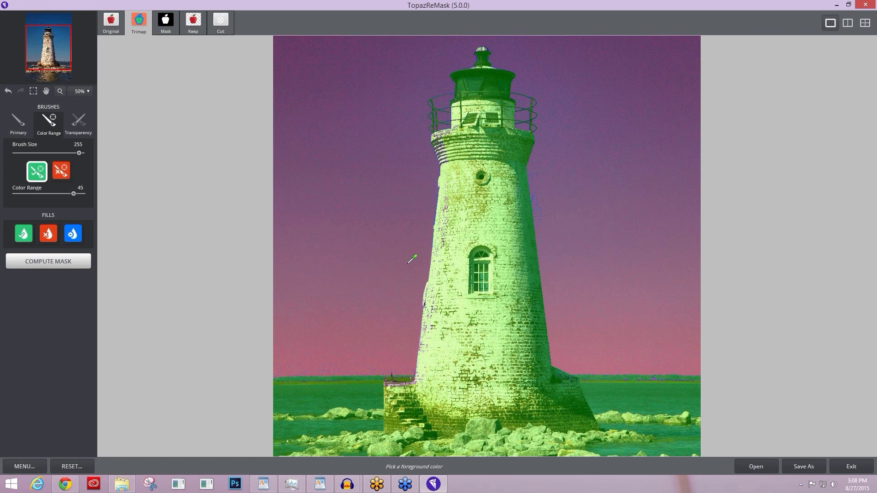
mouse_move(412, 256)
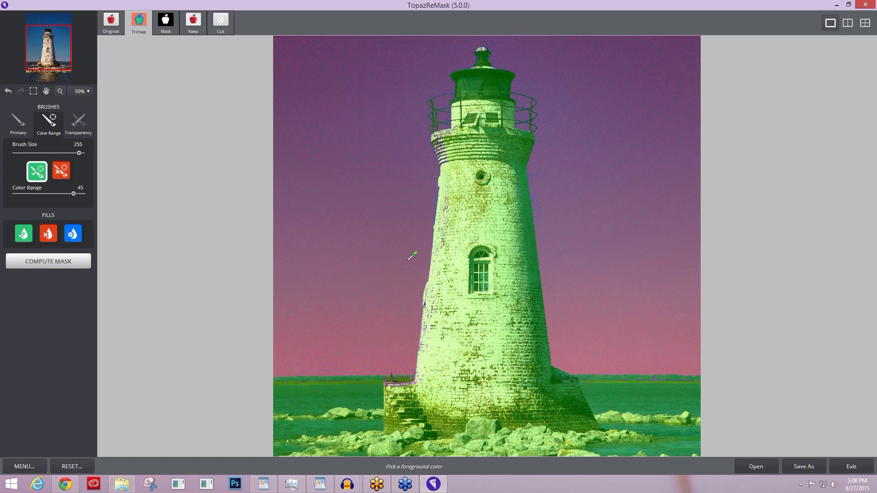
mouse_move(405, 246)
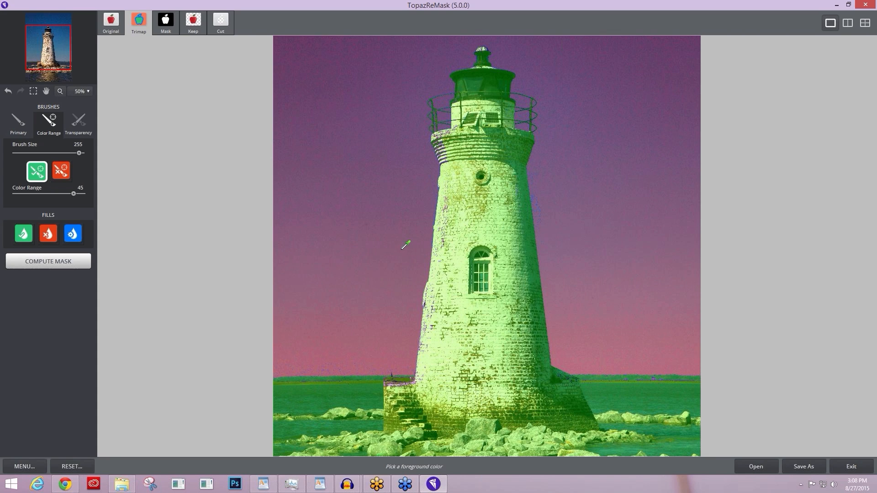
mouse_move(397, 223)
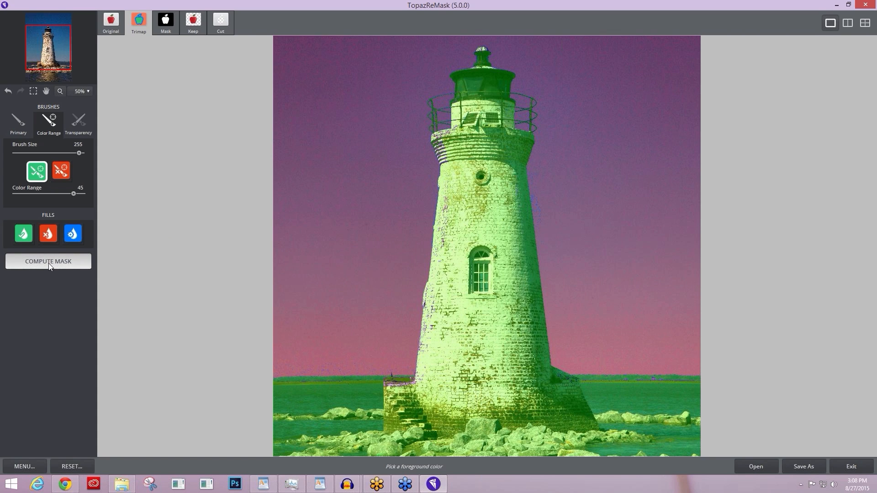
- Compute the mask, then review the Mask, Keep and Cut previews, ending on Keep
click(48, 261)
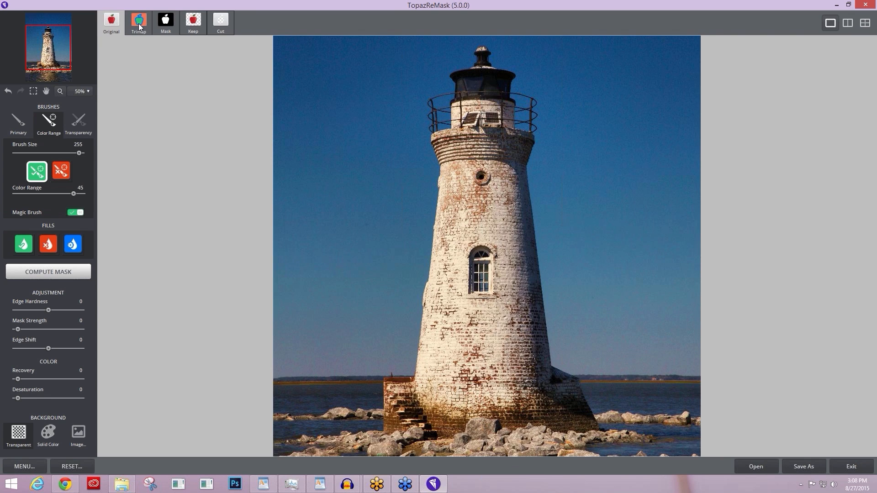
click(166, 22)
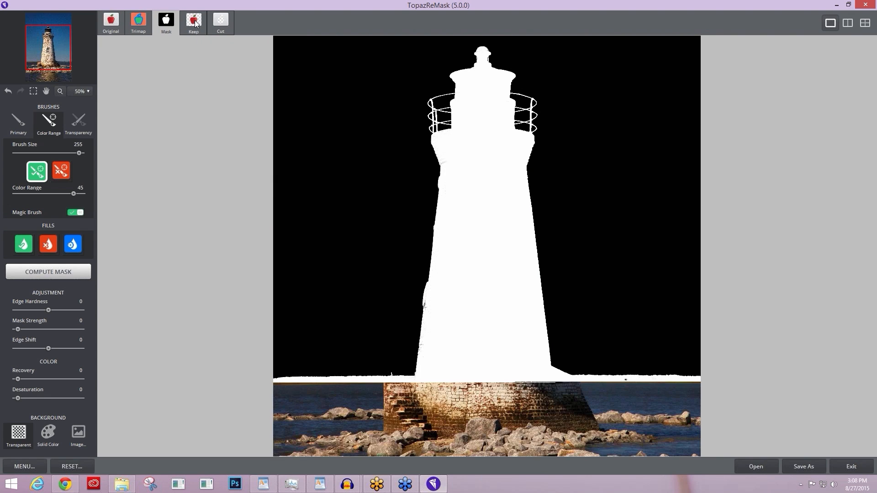
click(220, 22)
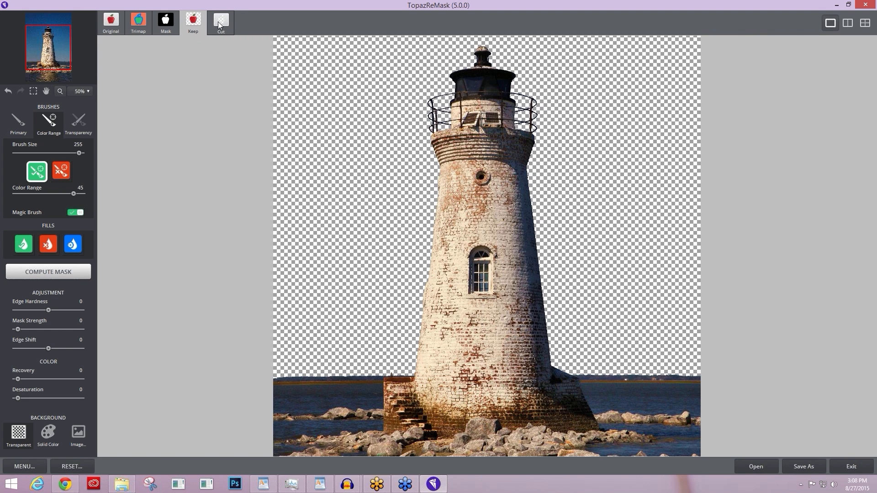
click(220, 18)
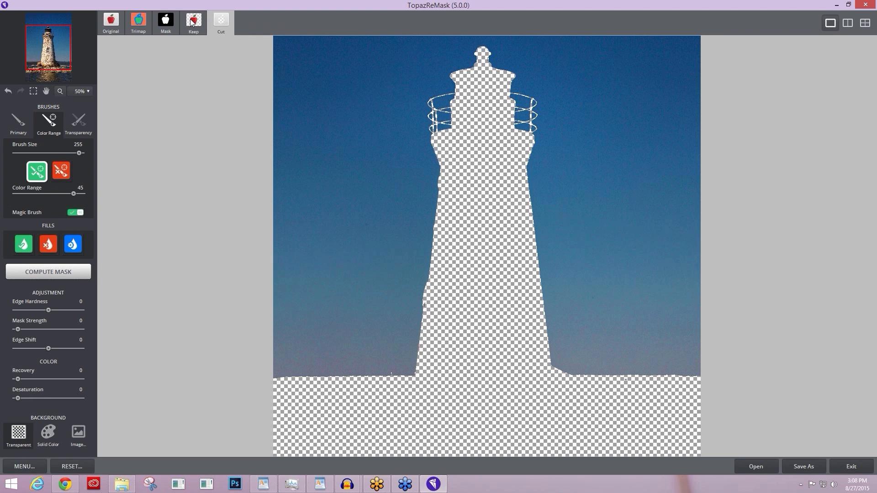
click(166, 19)
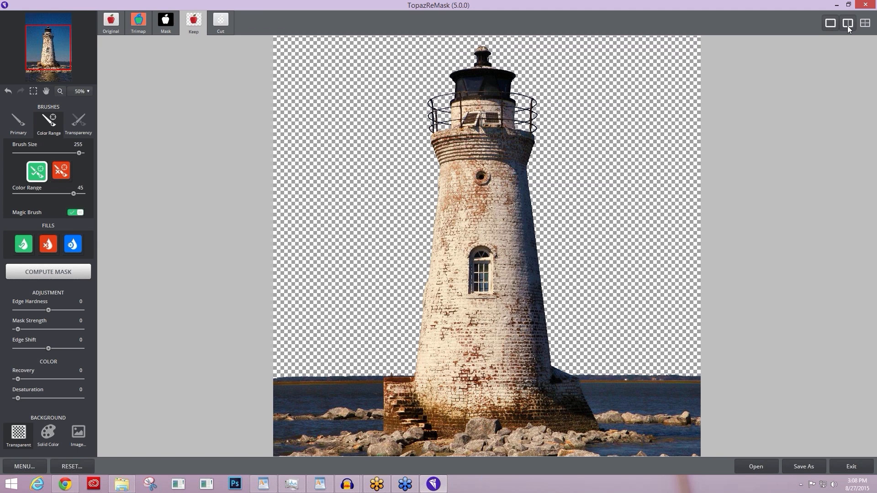
- Show the trimap, mask, original and kept cutout together in the four-pane view
click(847, 22)
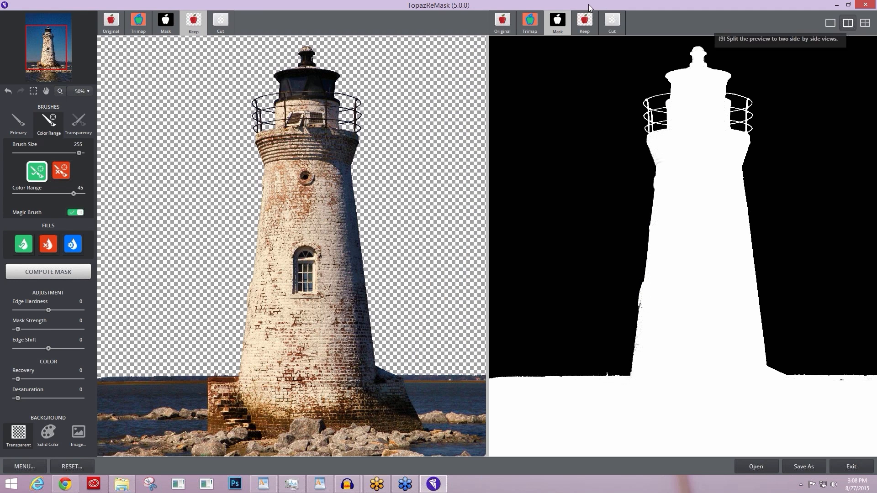
click(863, 23)
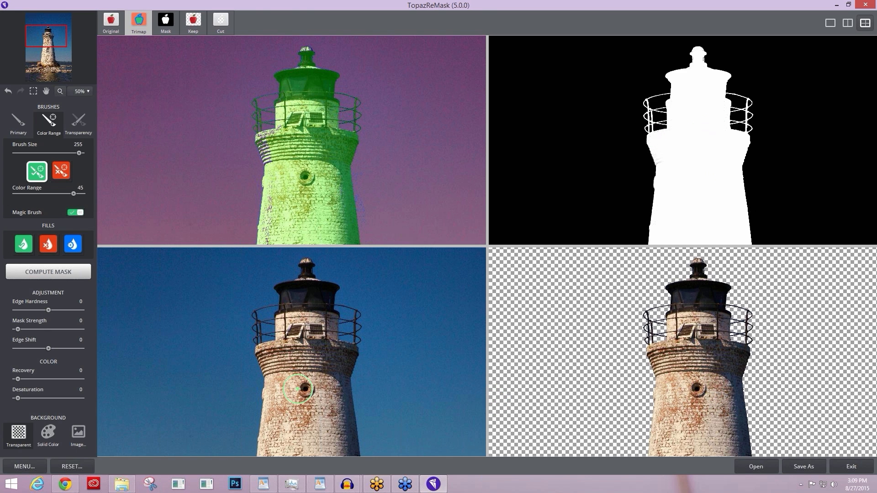
mouse_move(288, 374)
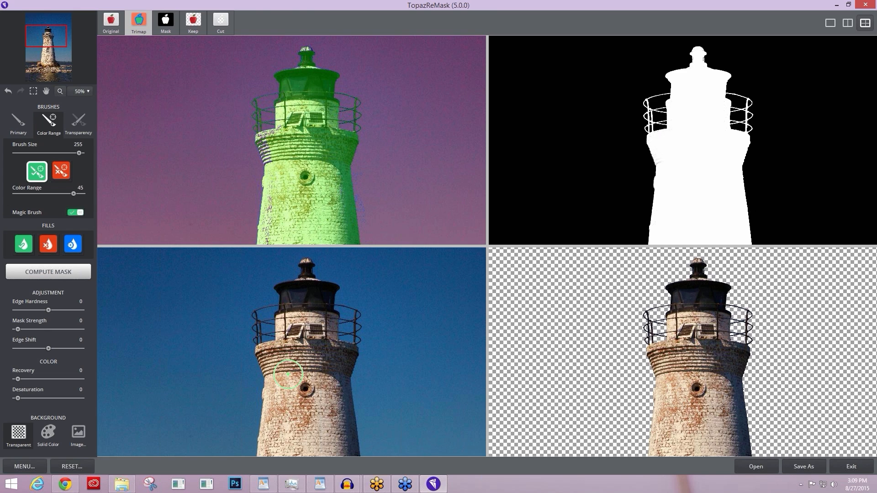
mouse_move(220, 330)
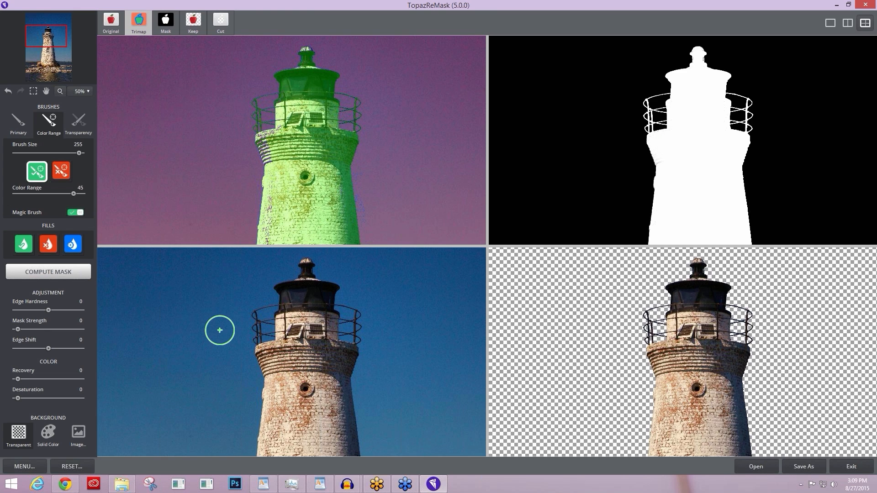
mouse_move(128, 123)
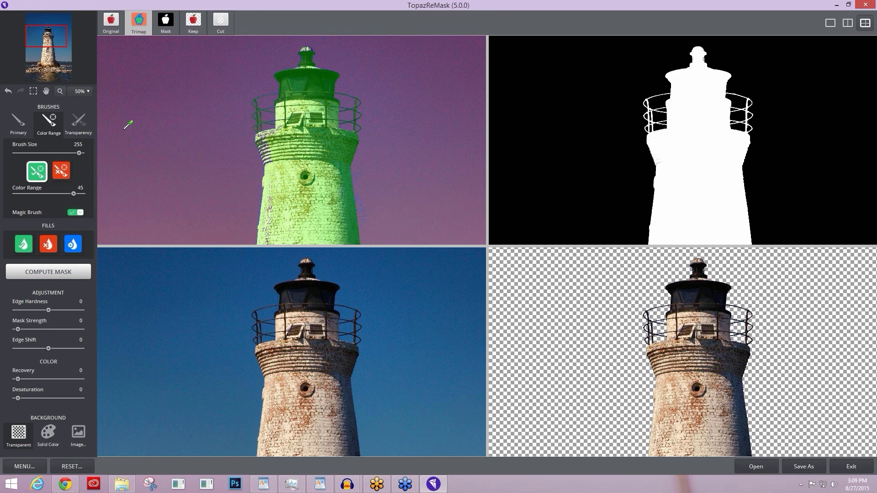
mouse_move(68, 50)
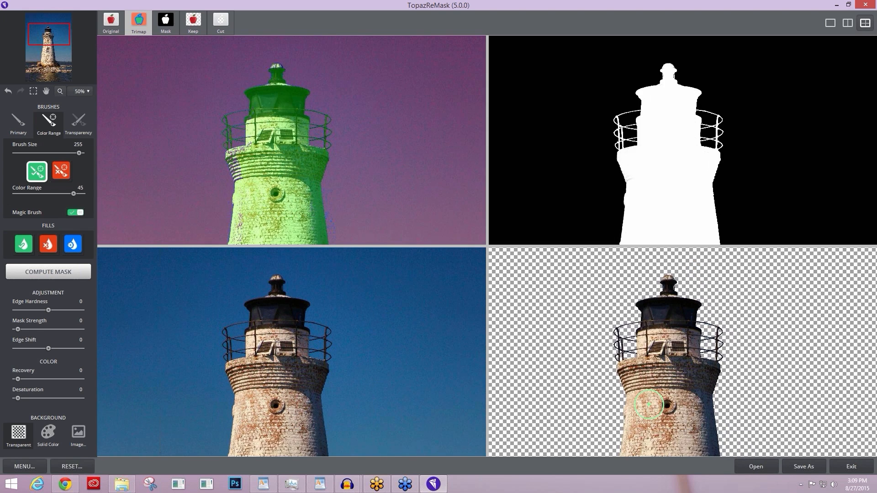
mouse_move(649, 355)
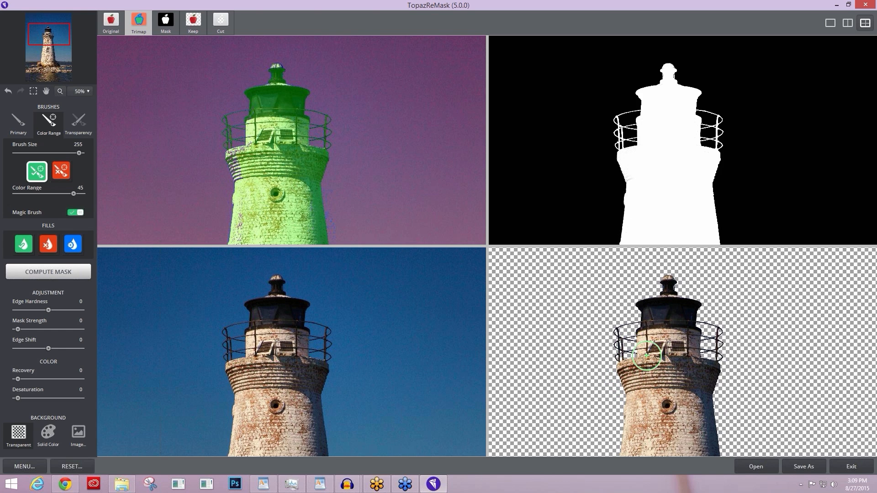
mouse_move(564, 302)
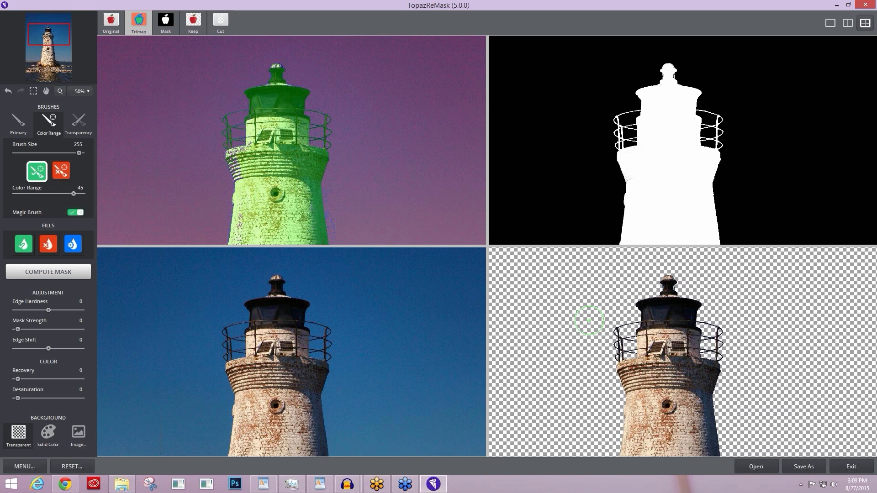
mouse_move(748, 345)
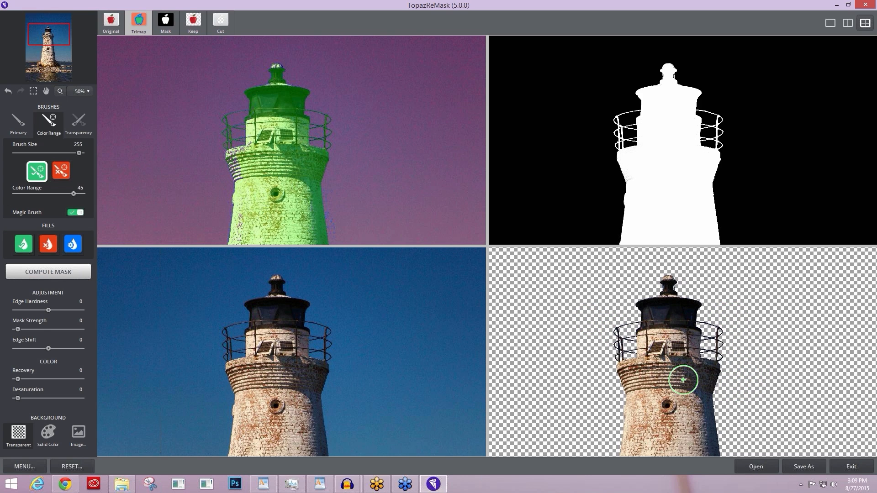
mouse_move(637, 332)
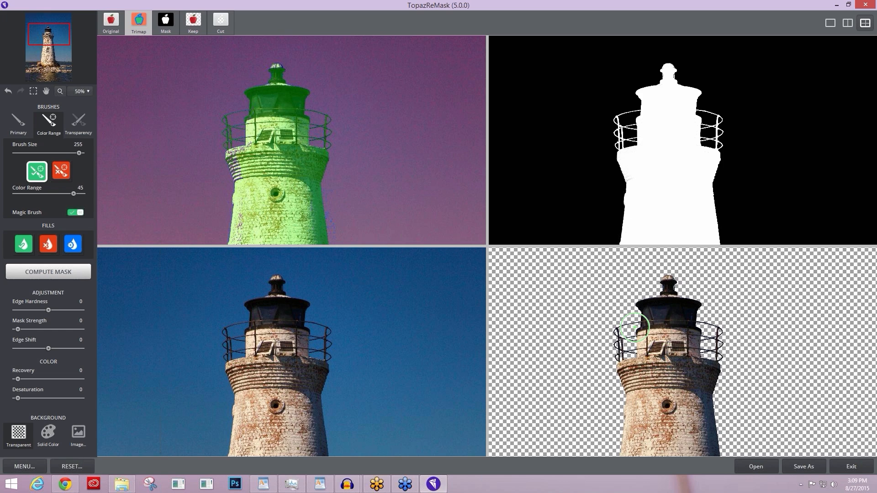
mouse_move(120, 399)
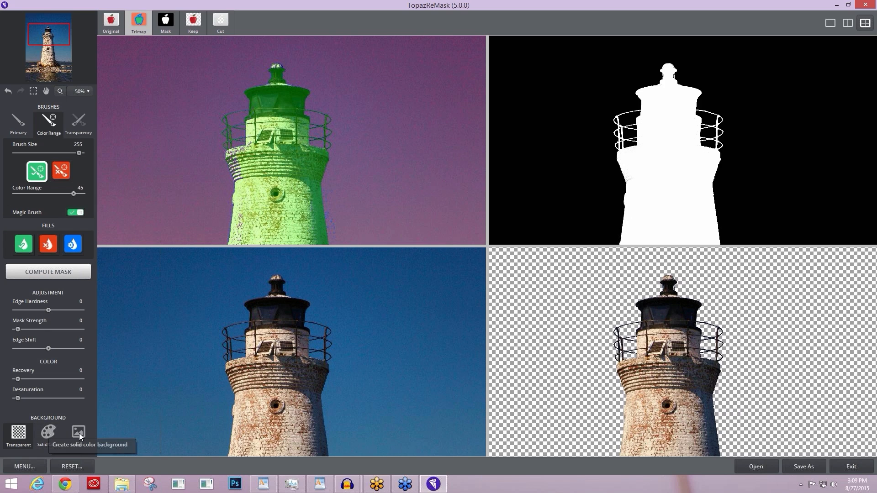
mouse_move(77, 433)
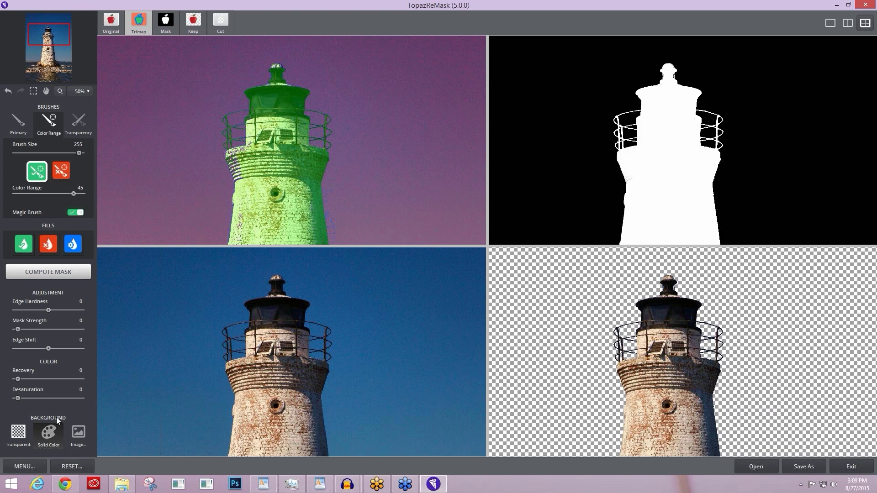
- Give the lighthouse cutout a solid tan background instead of transparency
click(47, 435)
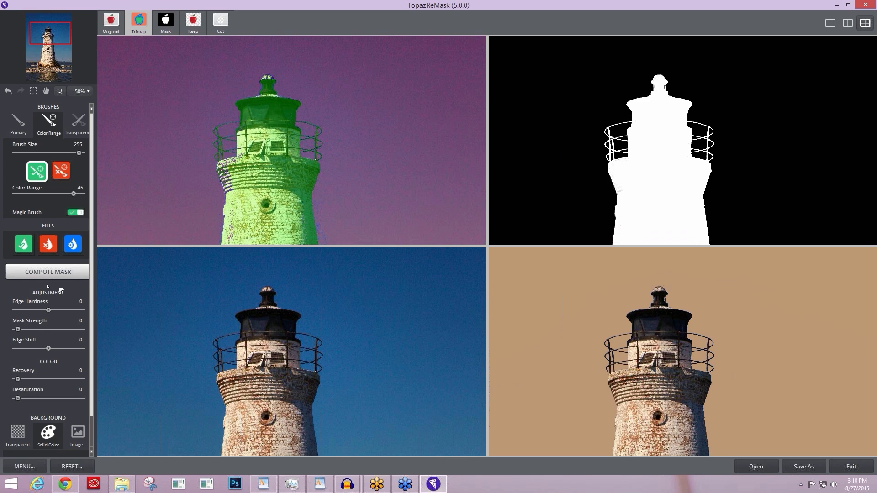
mouse_move(53, 300)
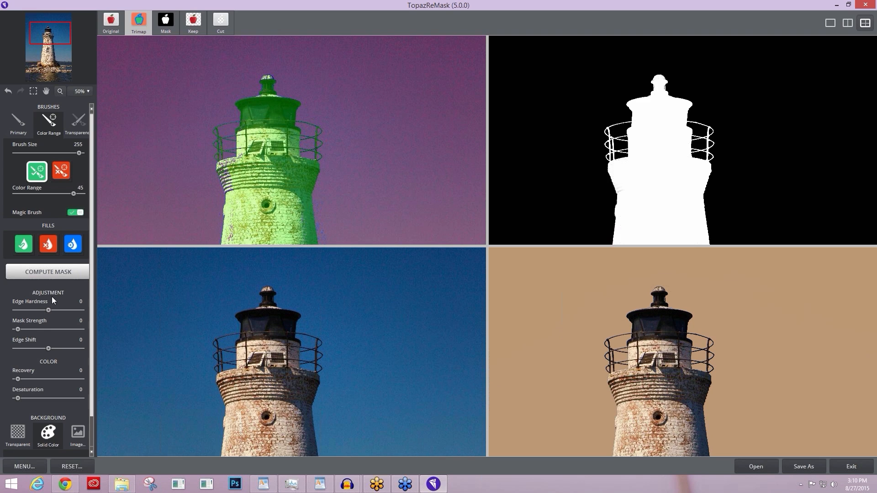
mouse_move(39, 374)
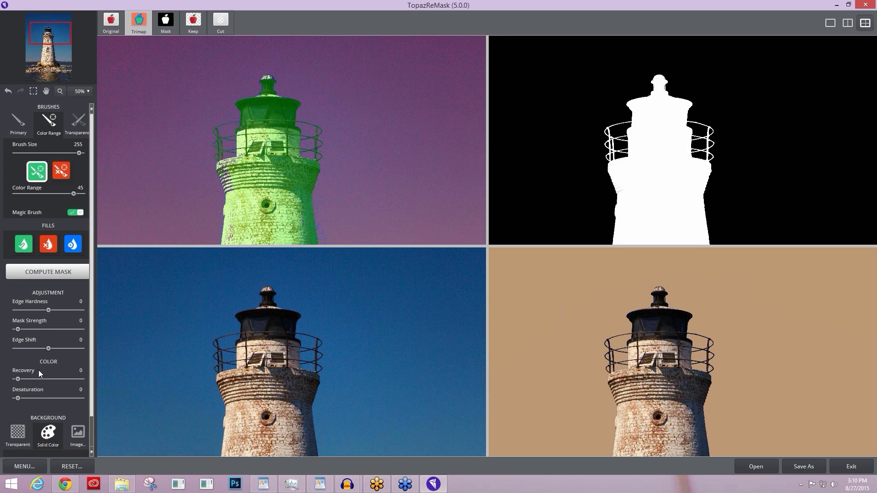
mouse_move(16, 380)
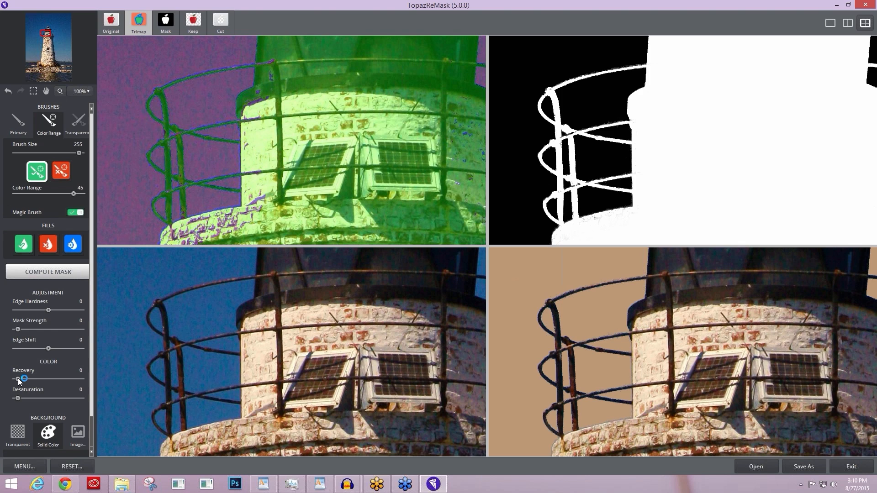
- Test colour Recovery at 1, 100, 26 and 4, then leave it at 97
drag(25, 380, 59, 380)
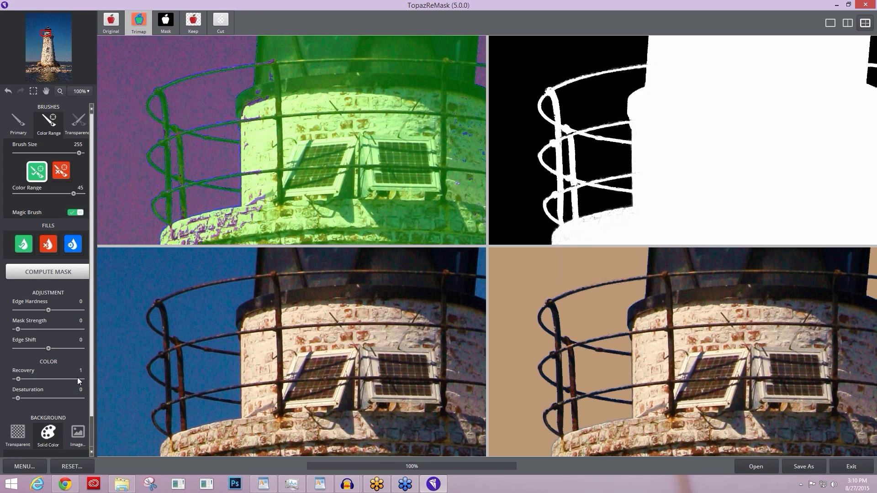
drag(18, 379, 77, 378)
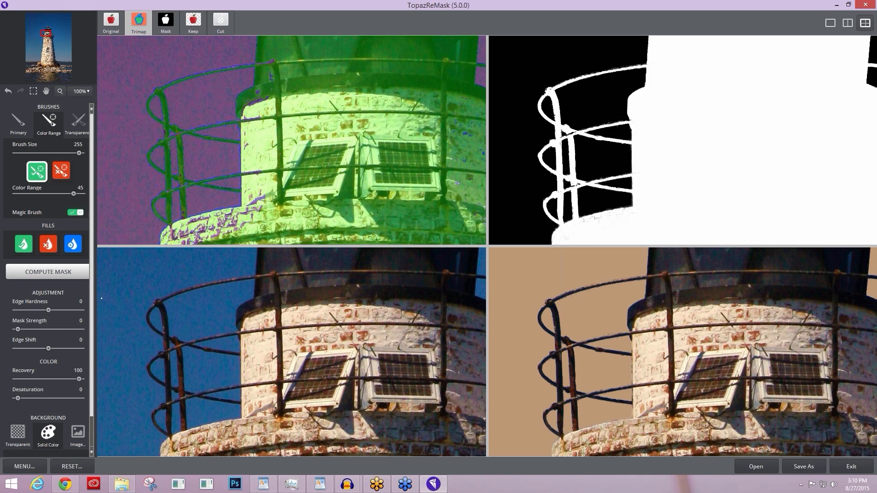
drag(79, 380, 28, 380)
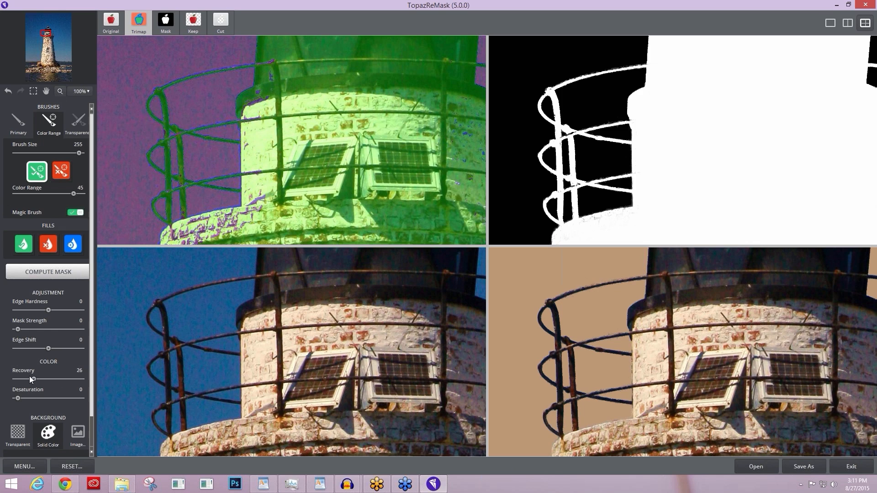
drag(48, 378, 17, 379)
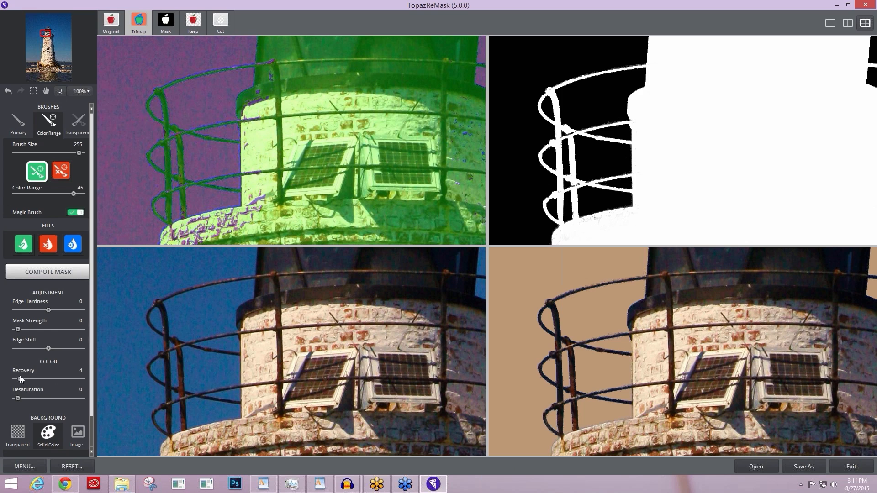
mouse_move(19, 380)
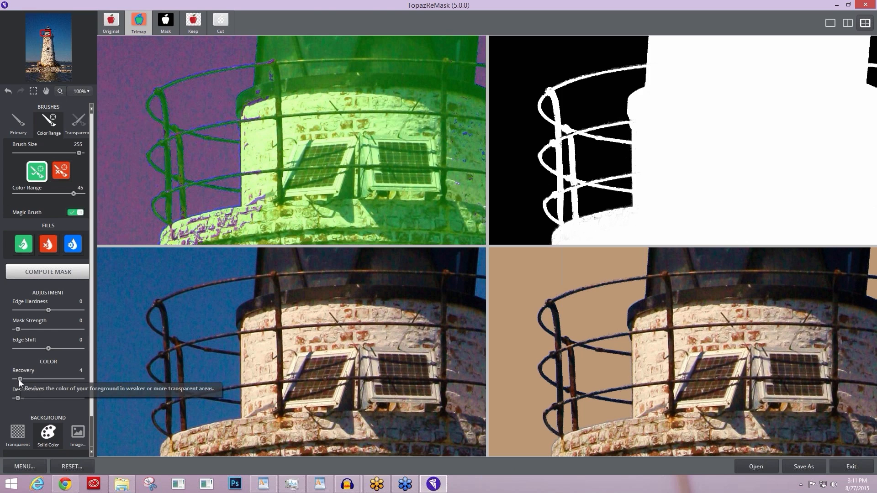
drag(19, 379, 77, 380)
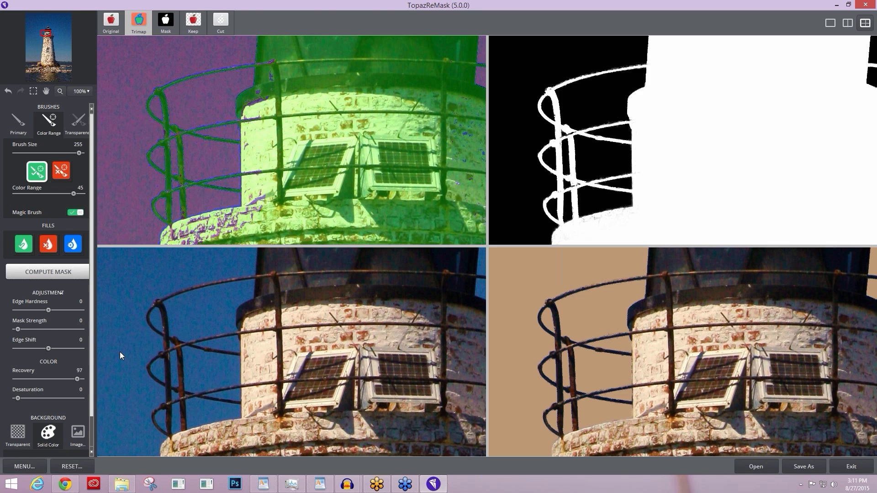
mouse_move(66, 188)
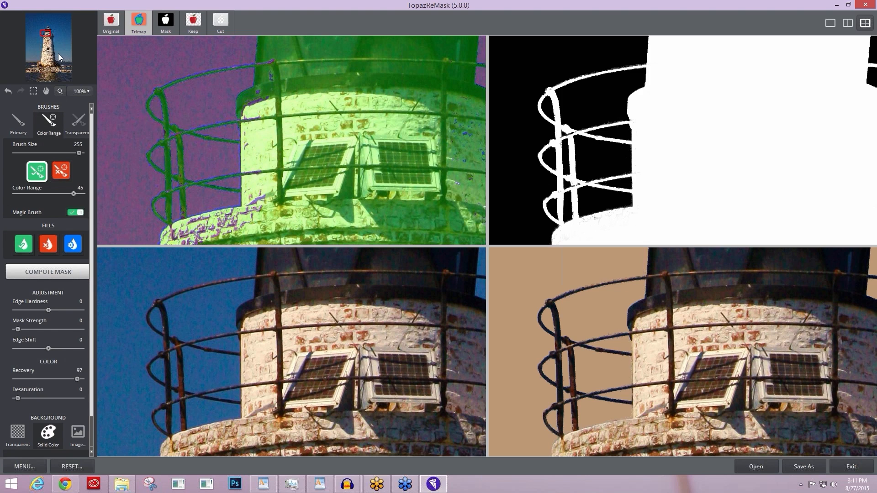
mouse_move(91, 30)
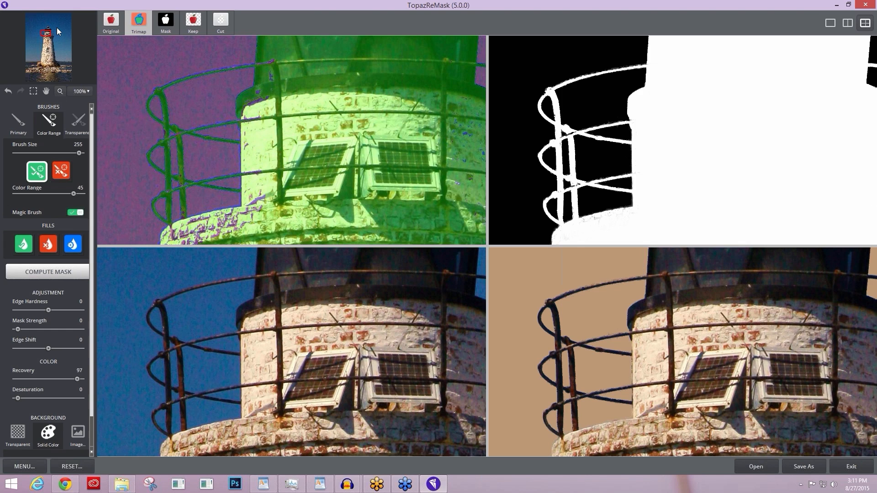
mouse_move(31, 35)
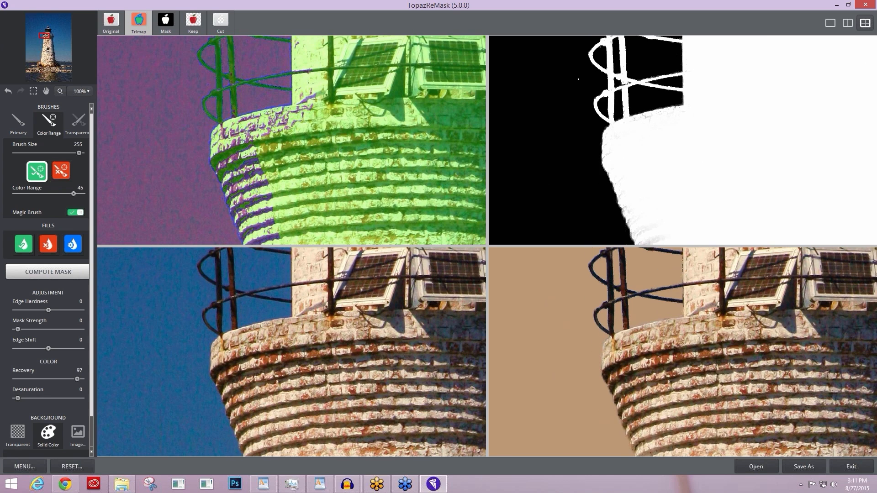
mouse_move(581, 148)
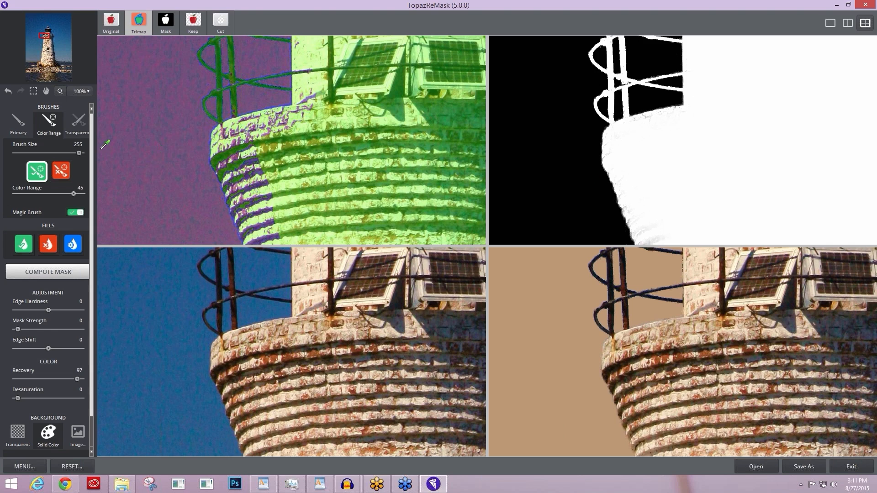
mouse_move(47, 146)
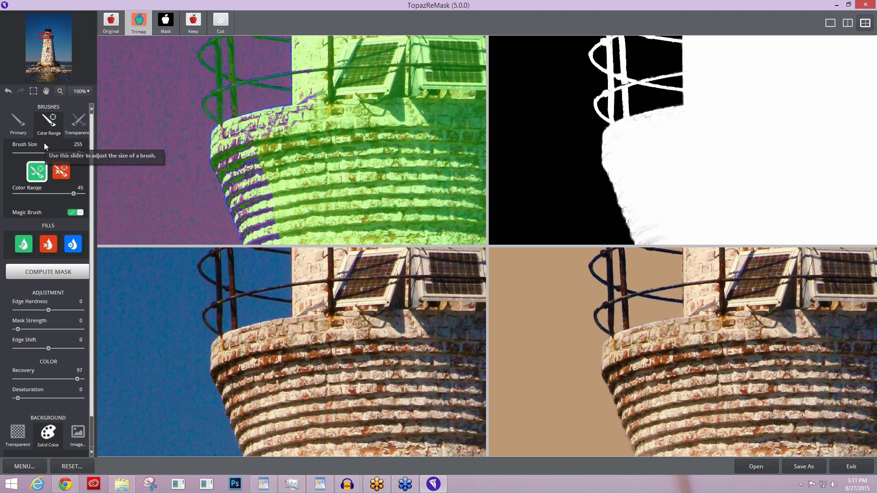
mouse_move(29, 141)
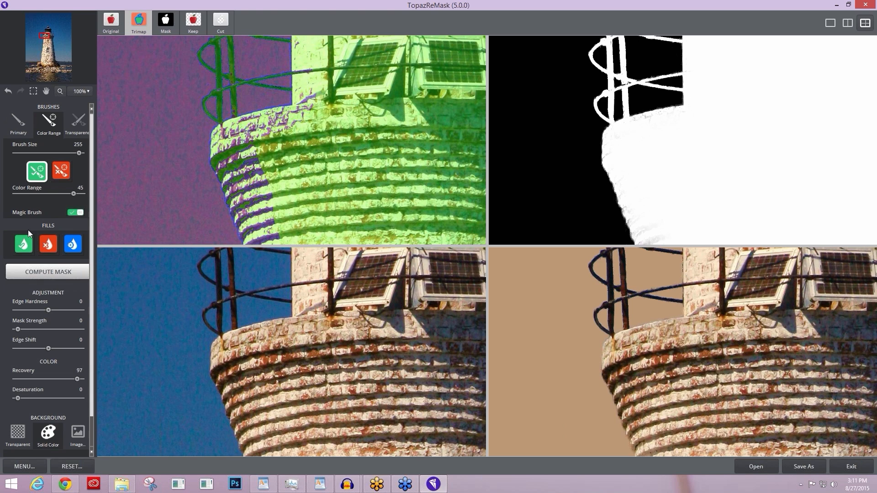
- Switch the Primary brush to green Keep mode for painting the brick balcony
click(73, 178)
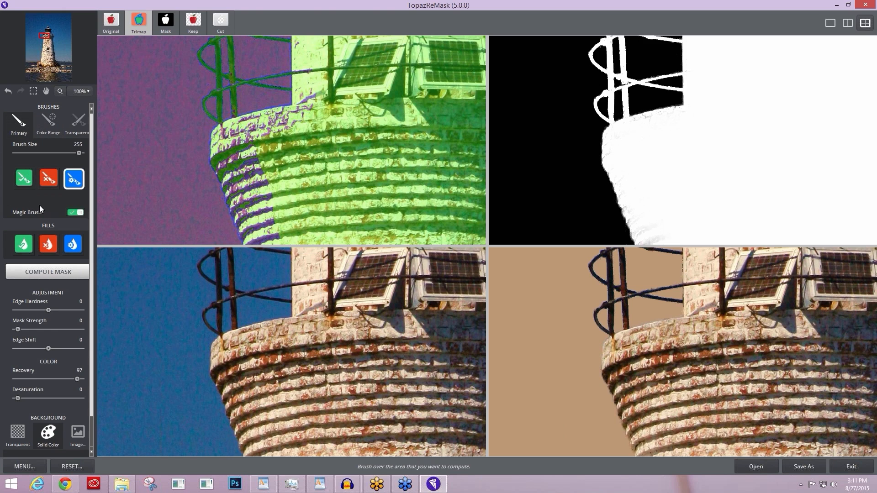
mouse_move(81, 211)
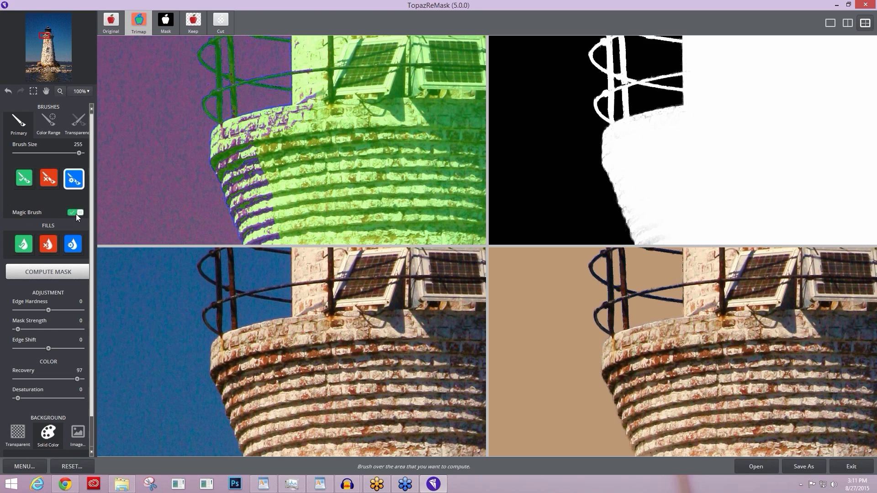
mouse_move(73, 213)
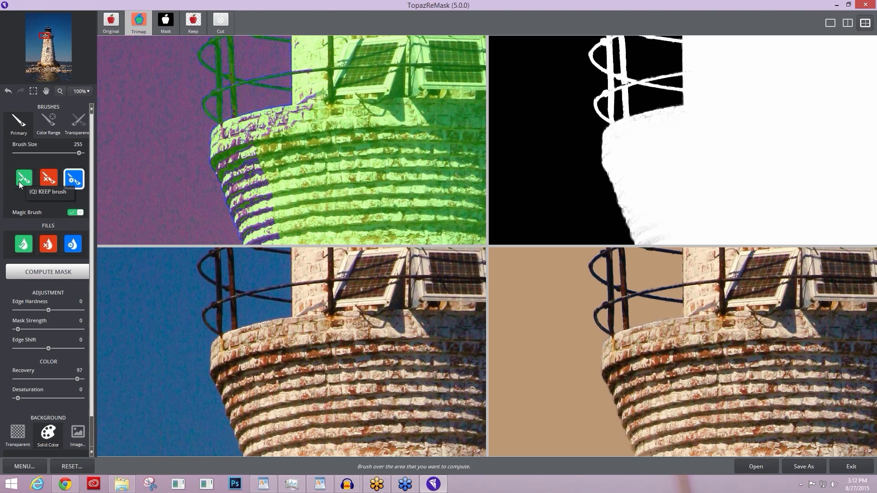
click(24, 179)
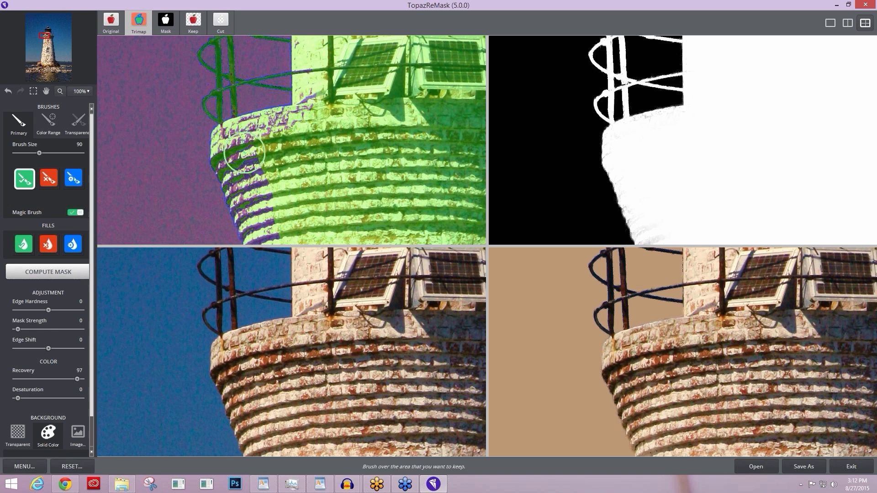
- Paint the curved brick balcony as kept foreground so it shows solid in the mask
drag(245, 152, 267, 200)
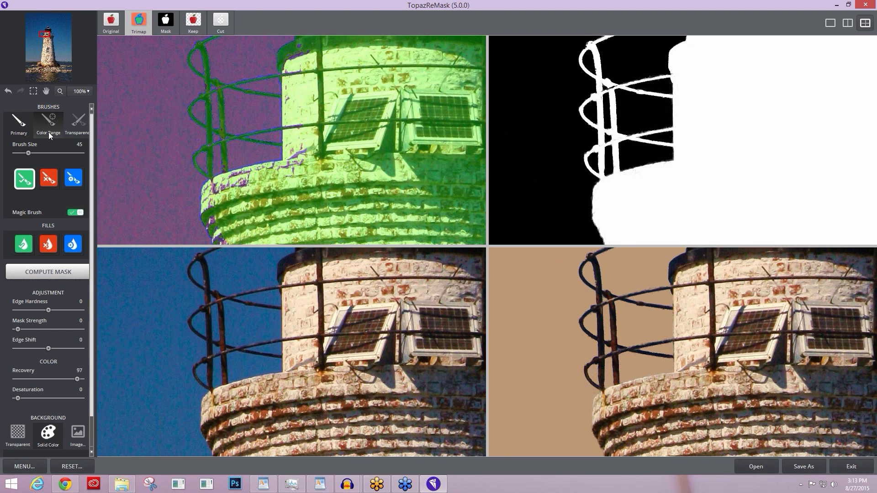
- Switch the Primary brush to blue Compute mode for the upper railing
click(74, 178)
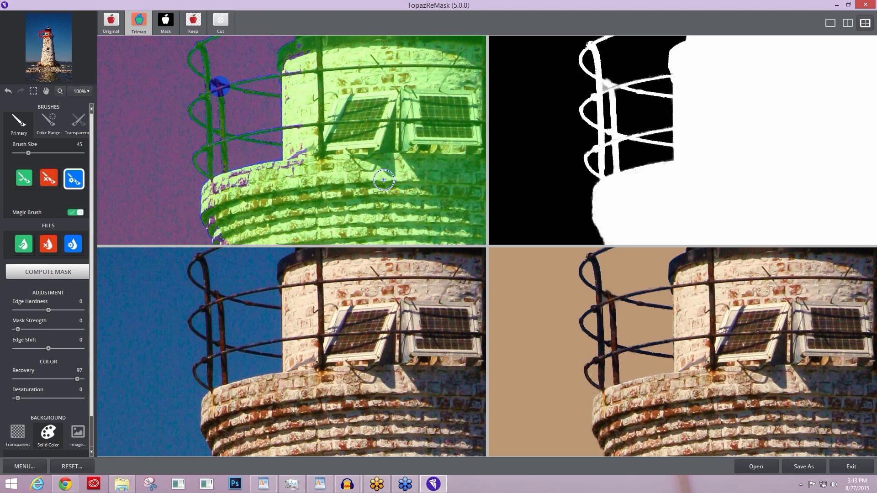
mouse_move(602, 89)
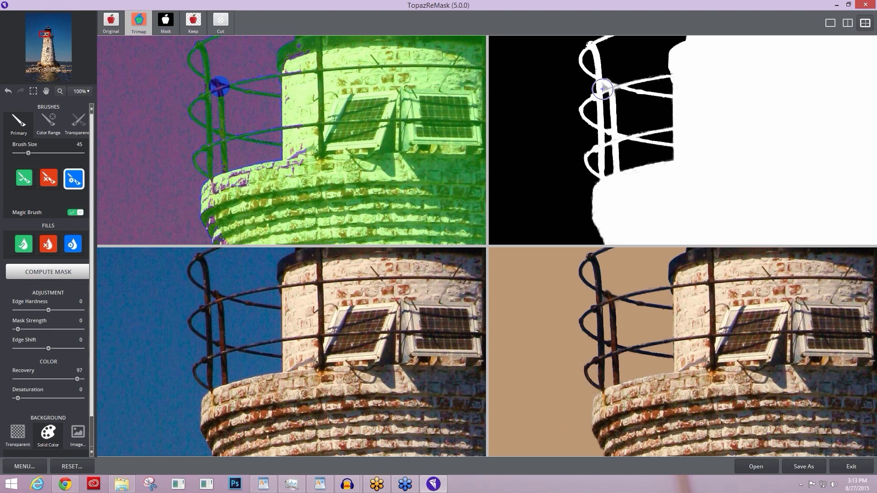
mouse_move(286, 134)
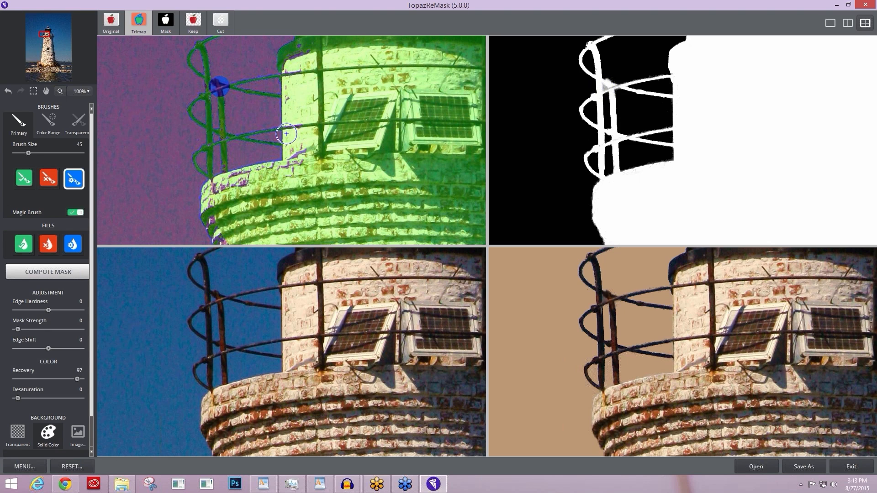
- Use the Color Range brush and sample a background colour near the upper railing
click(49, 121)
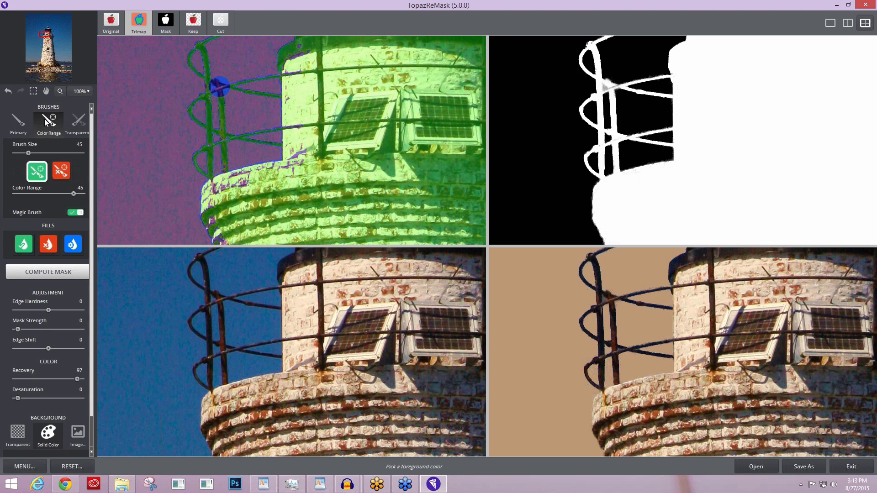
mouse_move(62, 171)
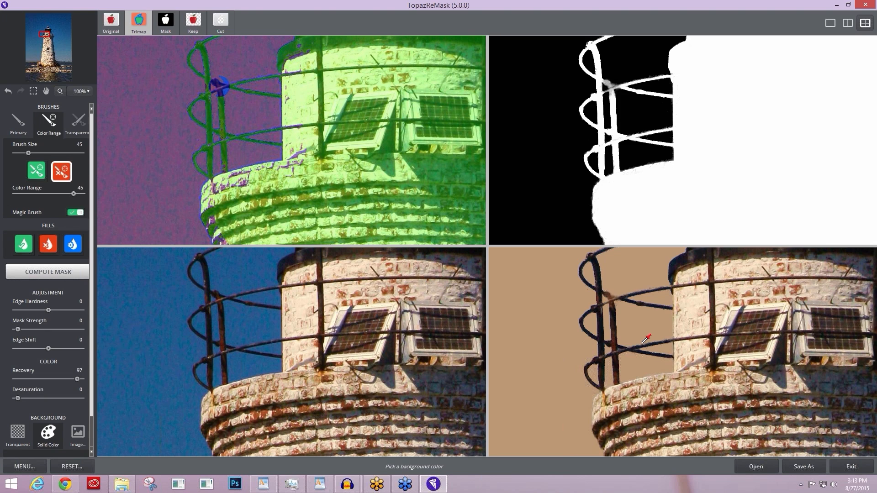
click(36, 171)
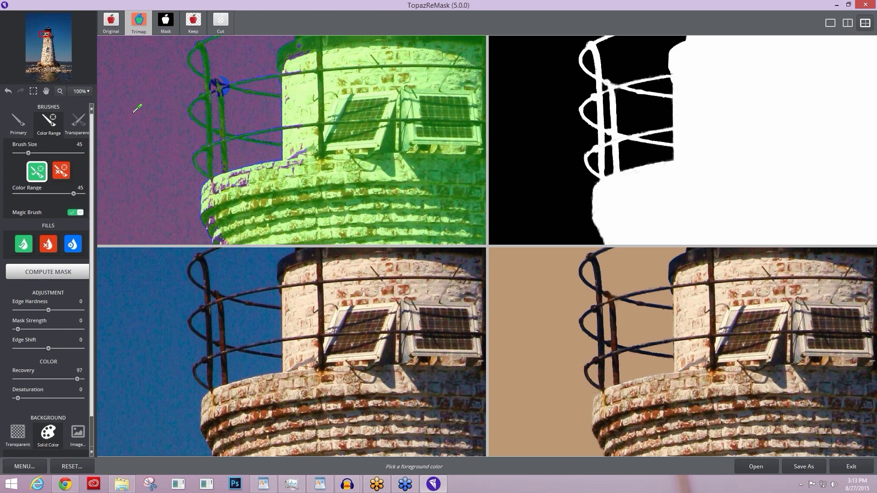
mouse_move(170, 232)
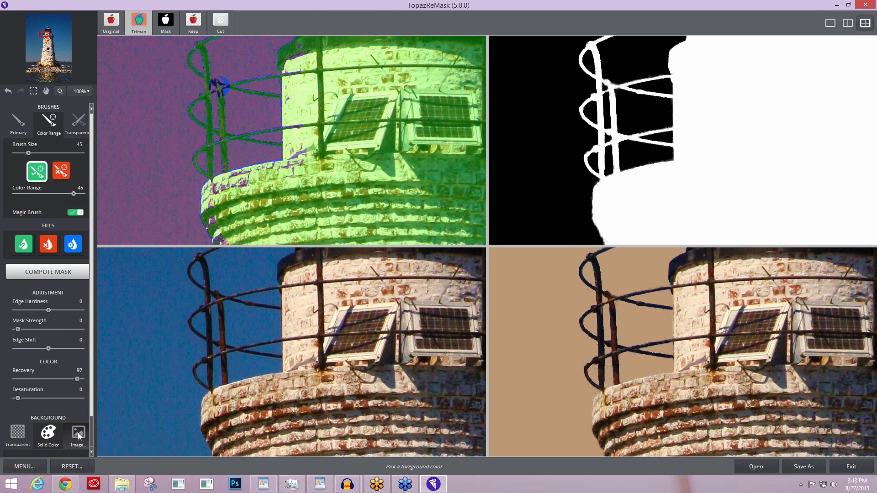
- Set Background to Image and choose the cloudy sky photo as the backdrop
click(77, 437)
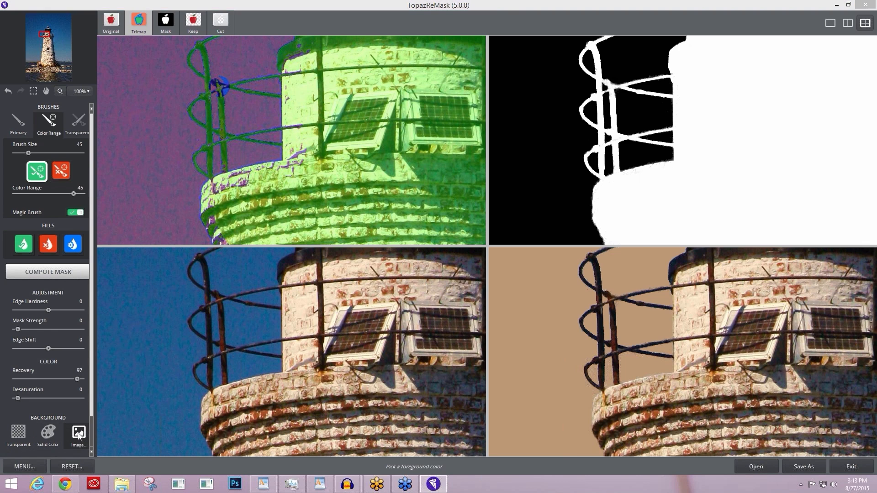
click(78, 435)
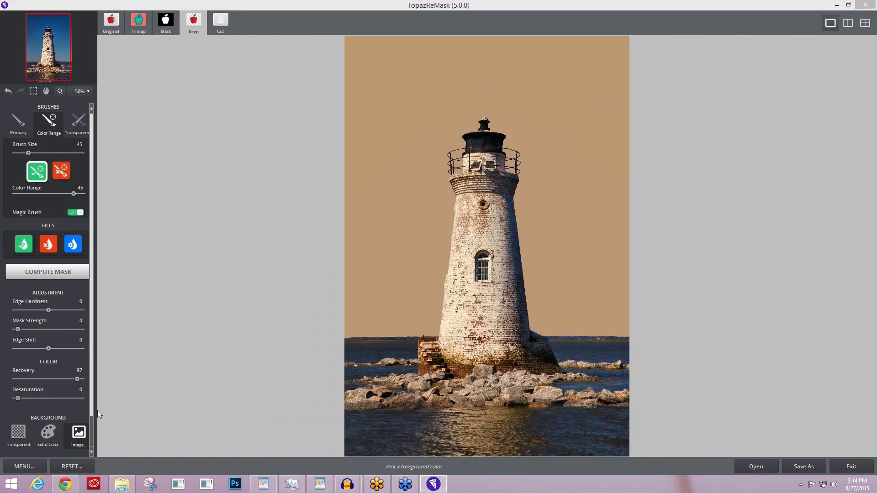
click(78, 434)
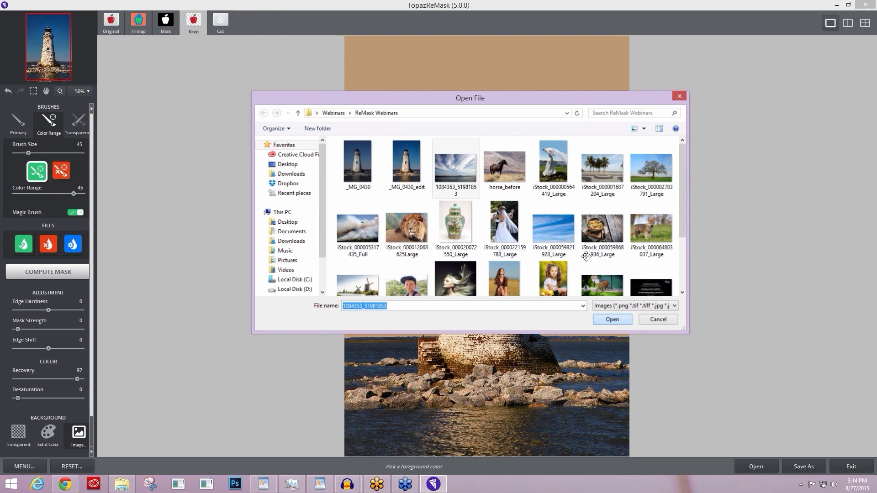
click(611, 320)
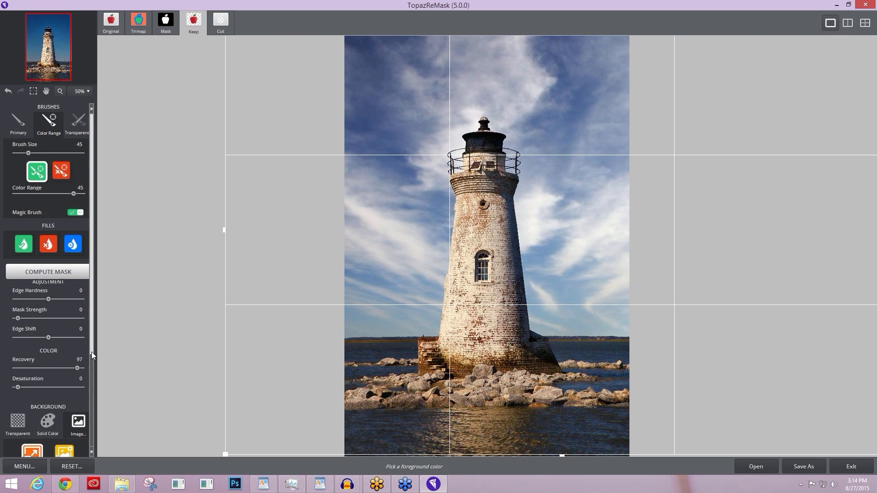
- Finish placing the sky image and reach its Temperature slider to warm it to 19
scroll(down, 3)
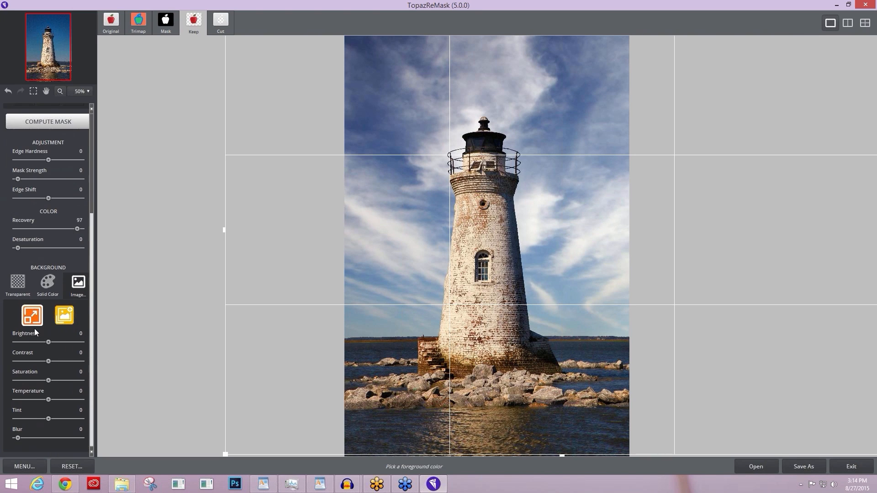
click(31, 315)
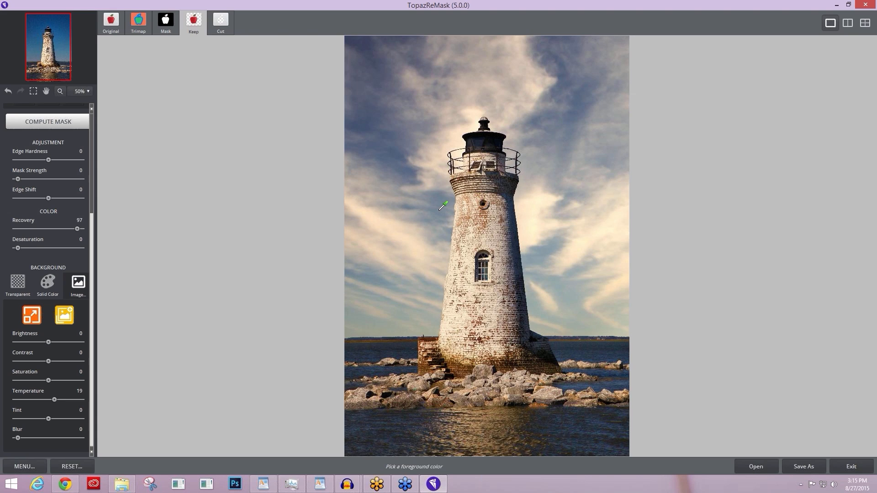
mouse_move(360, 125)
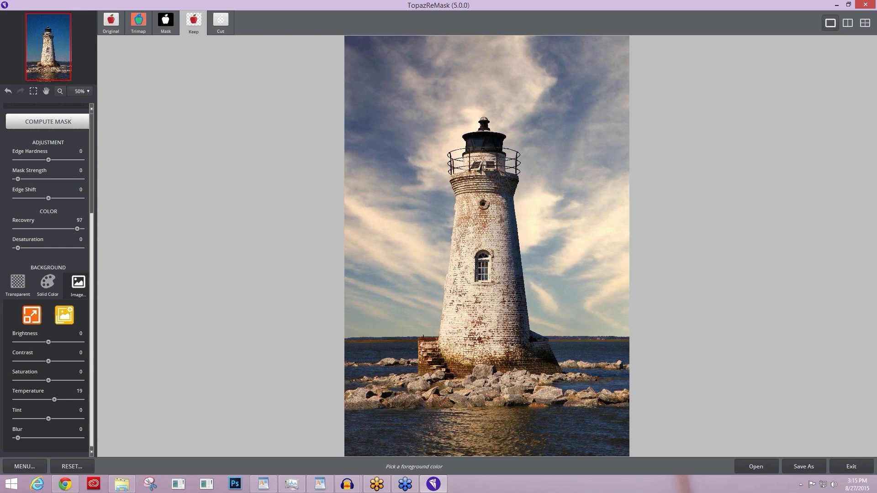
mouse_move(208, 9)
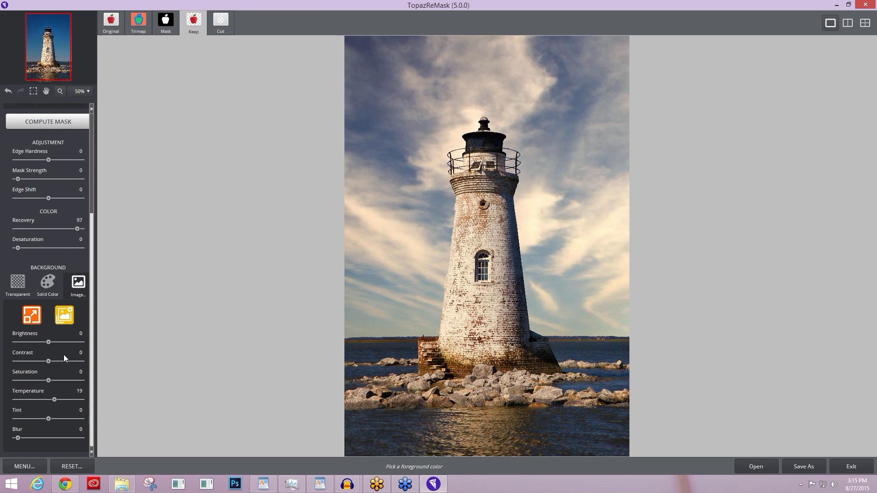
mouse_move(17, 228)
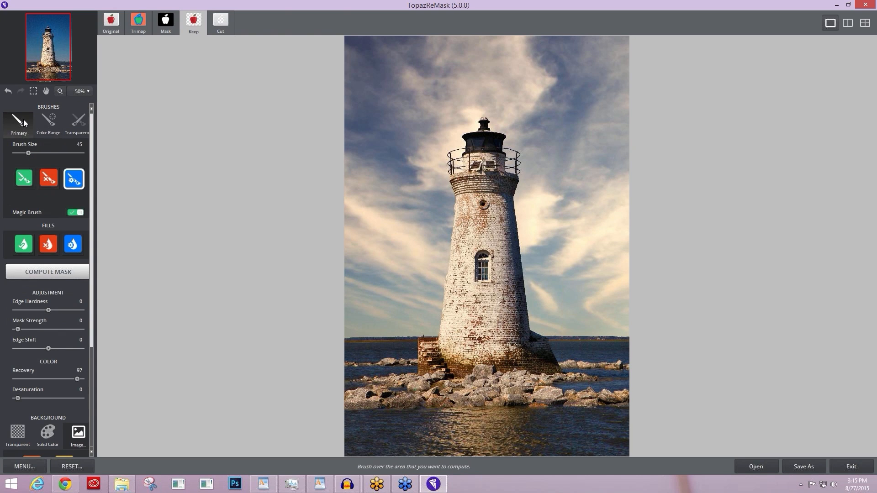
mouse_move(52, 151)
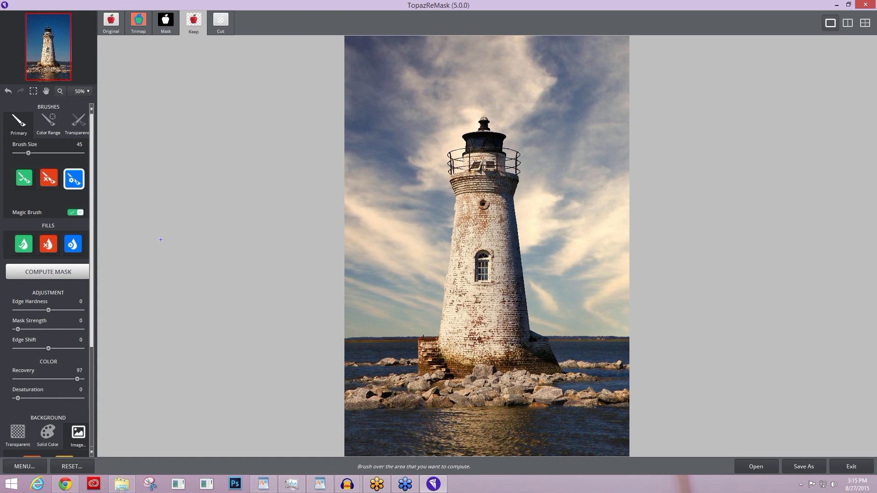
mouse_move(207, 232)
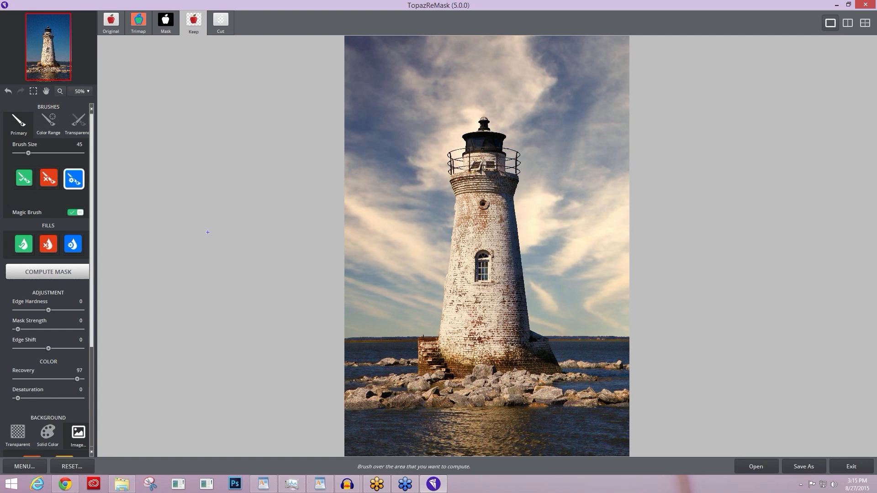